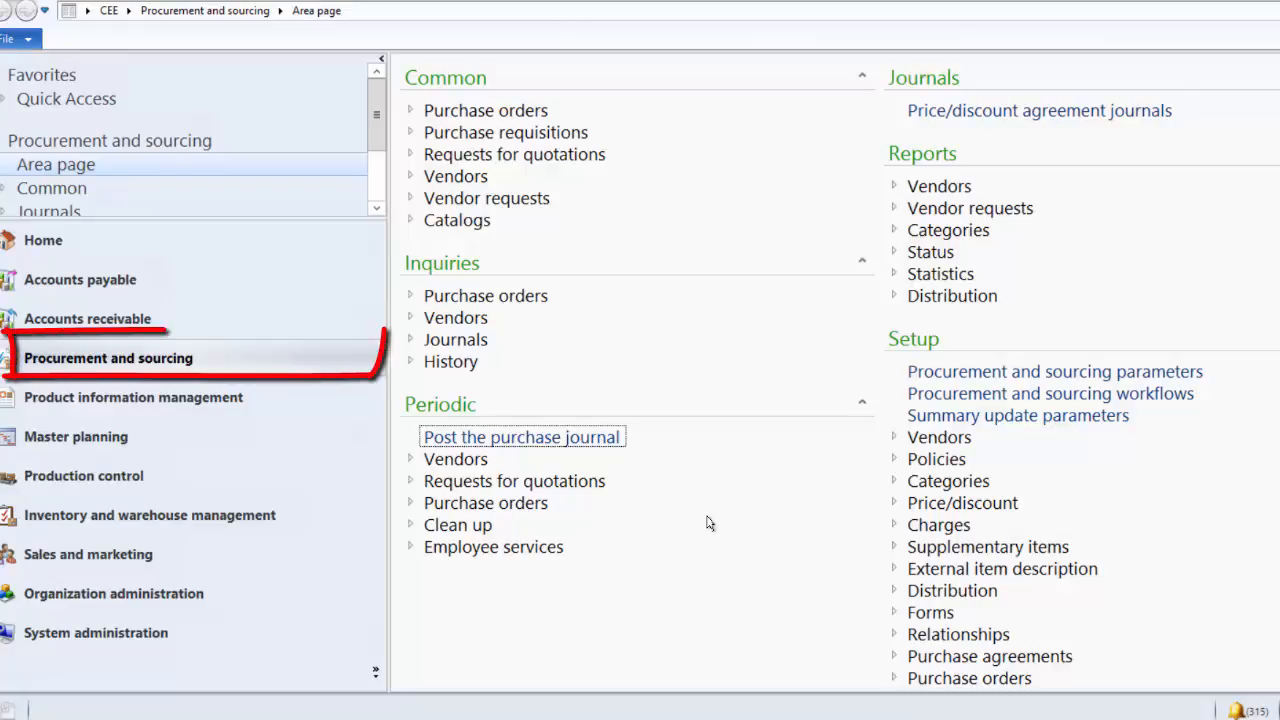
mouse_move(255, 357)
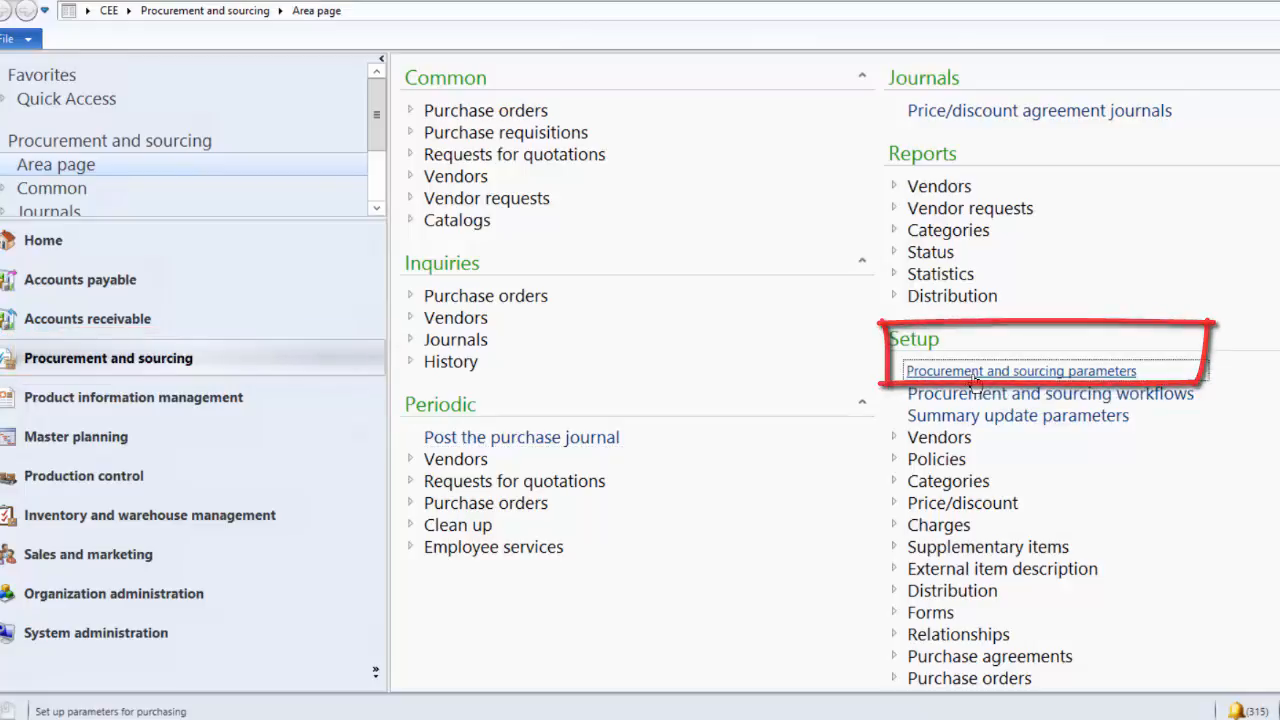
After procurement parameters, confirm Accept underdelivery in Accounts receivable parameters' Updates, then close them
left_click(1020, 371)
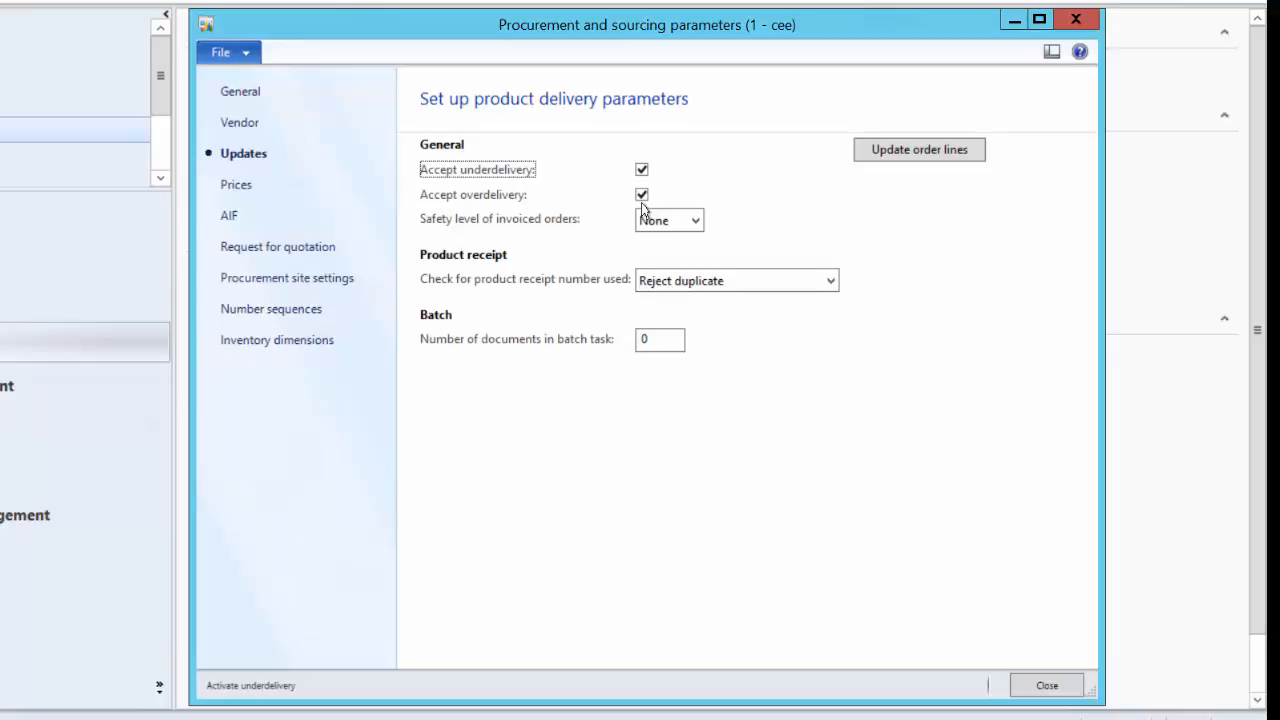
left_click(1046, 685)
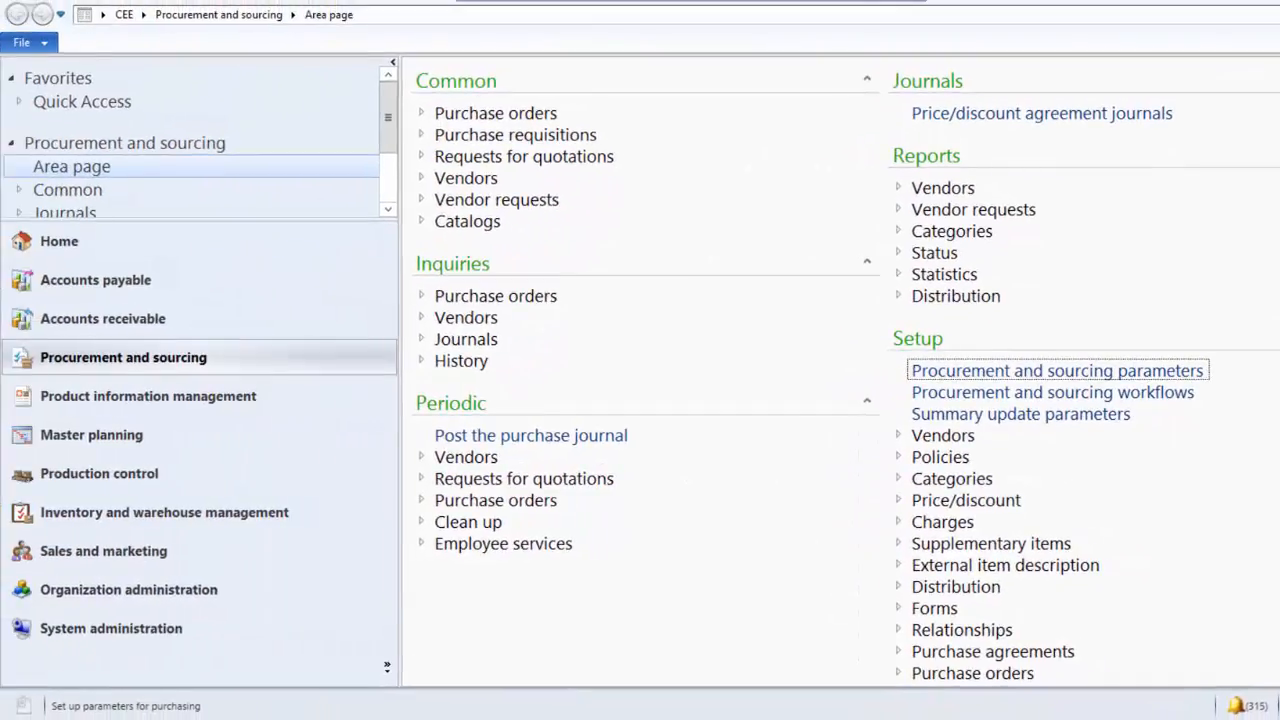
left_click(102, 318)
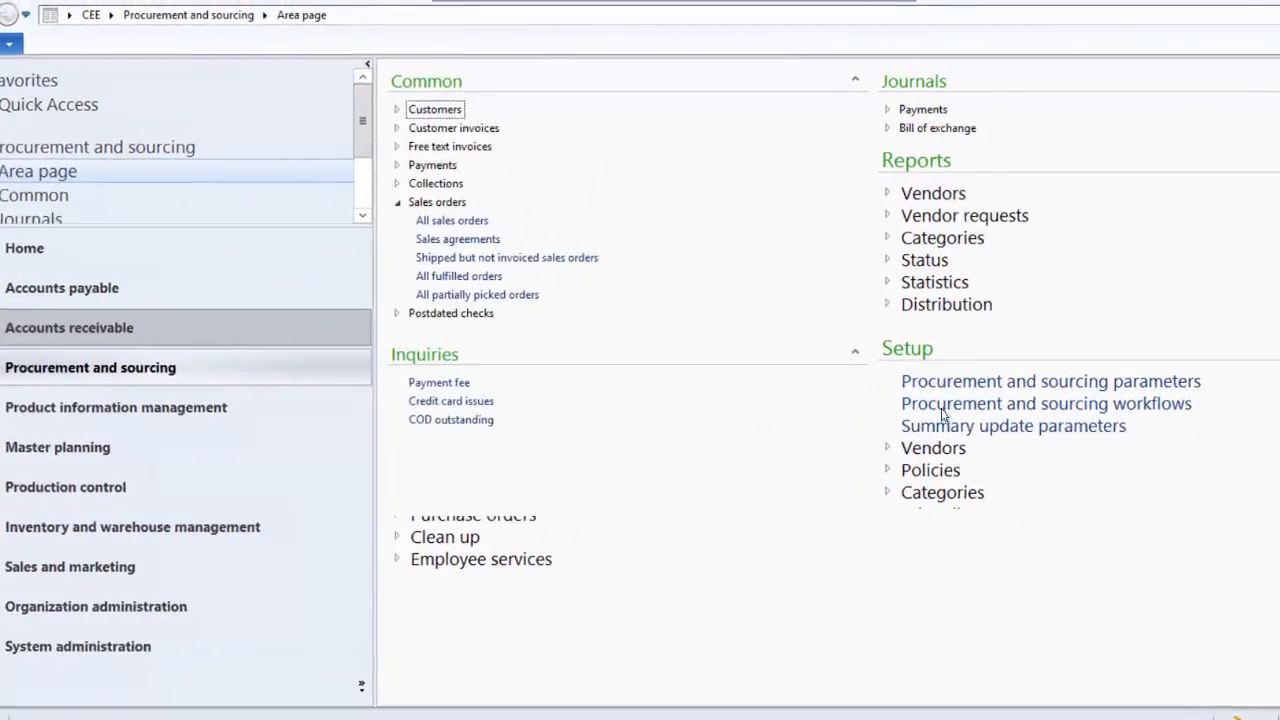
left_click(68, 327)
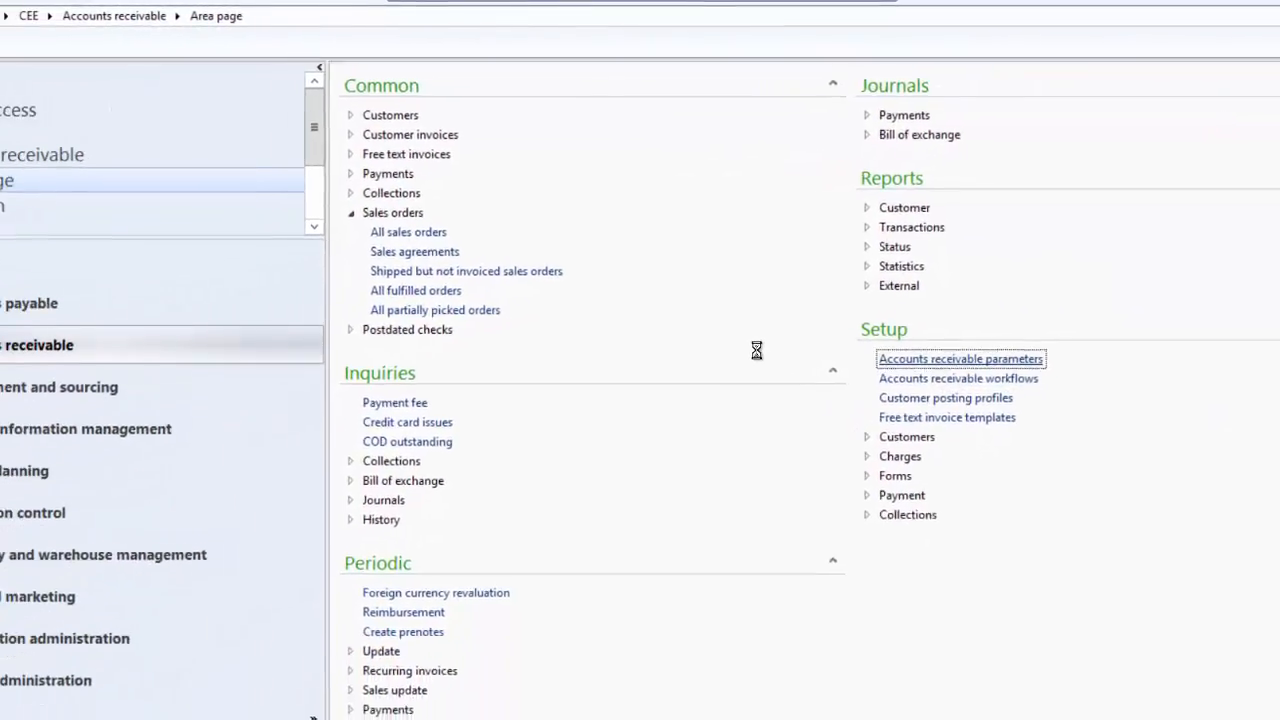
left_click(960, 358)
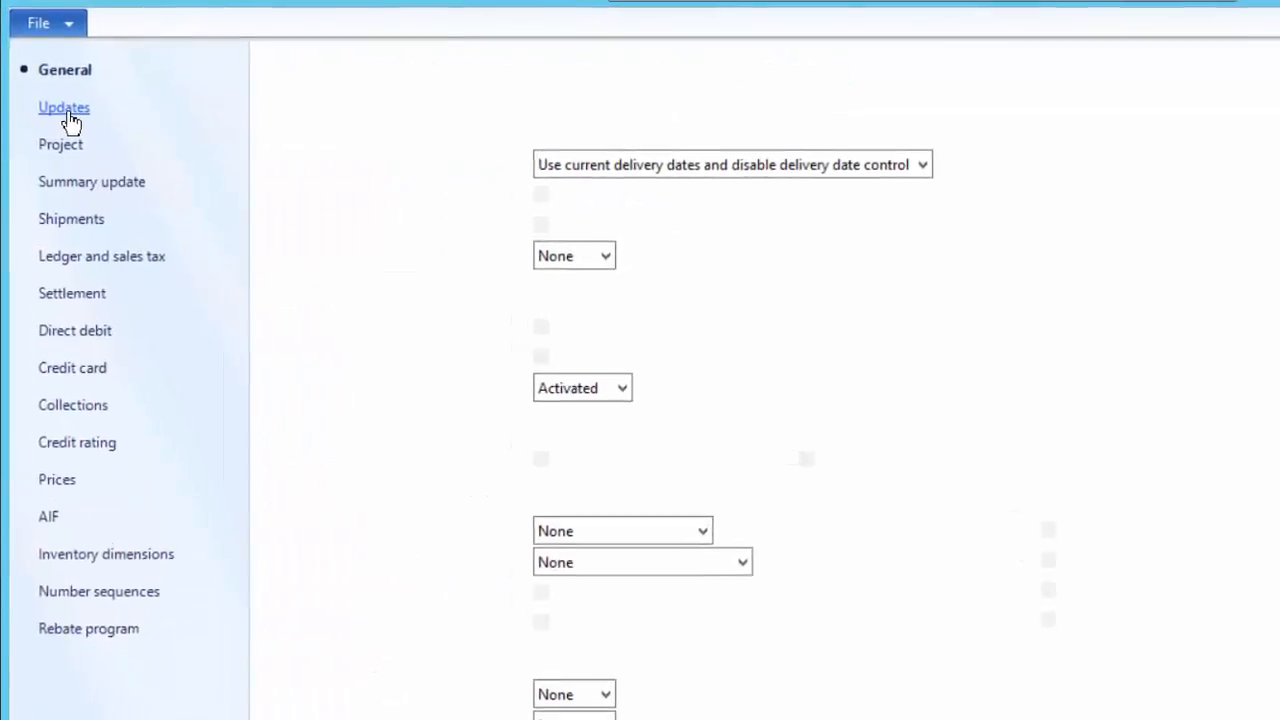
left_click(63, 107)
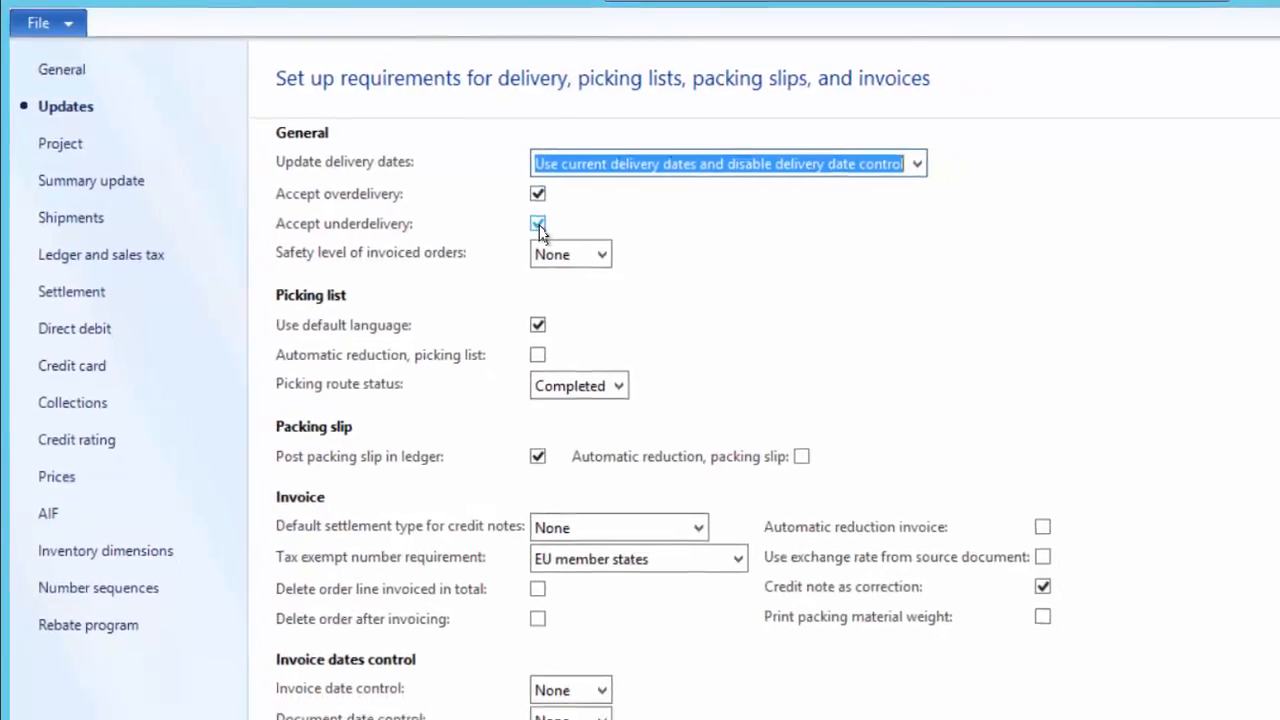
left_click(538, 223)
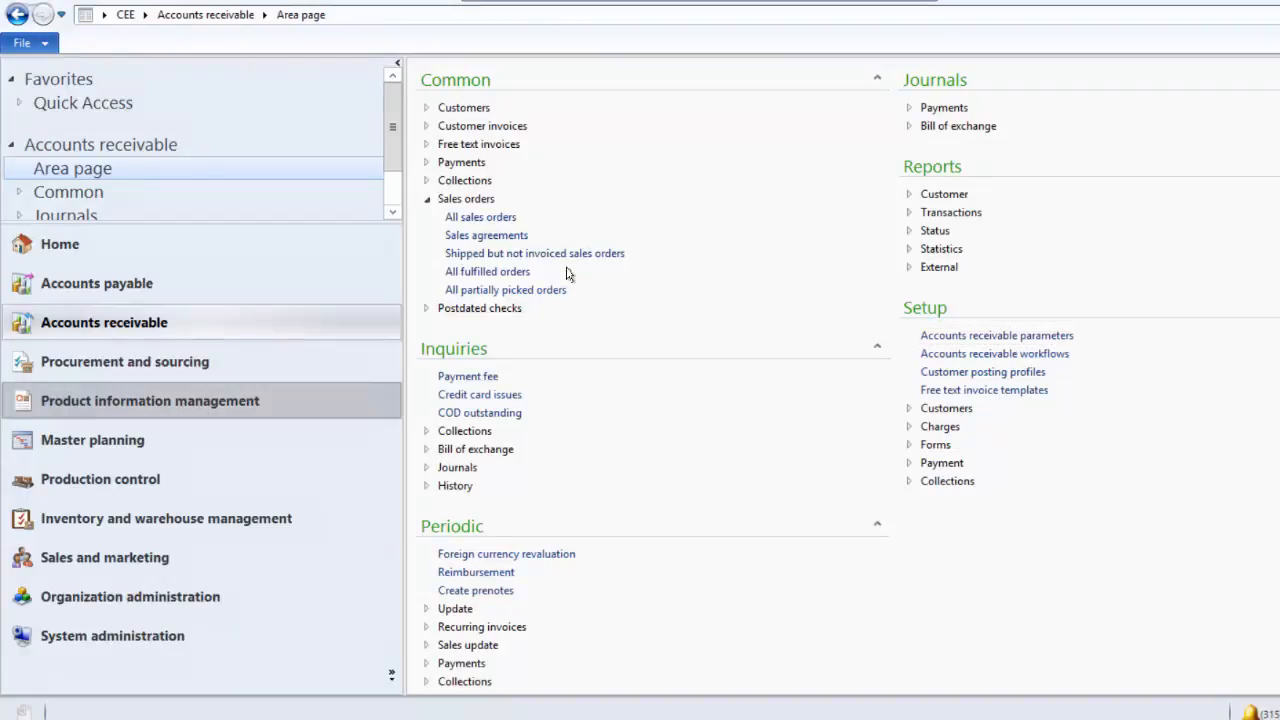
Open released product R-Bicycle and check its zero purchase and sales underdelivery settings
left_click(150, 400)
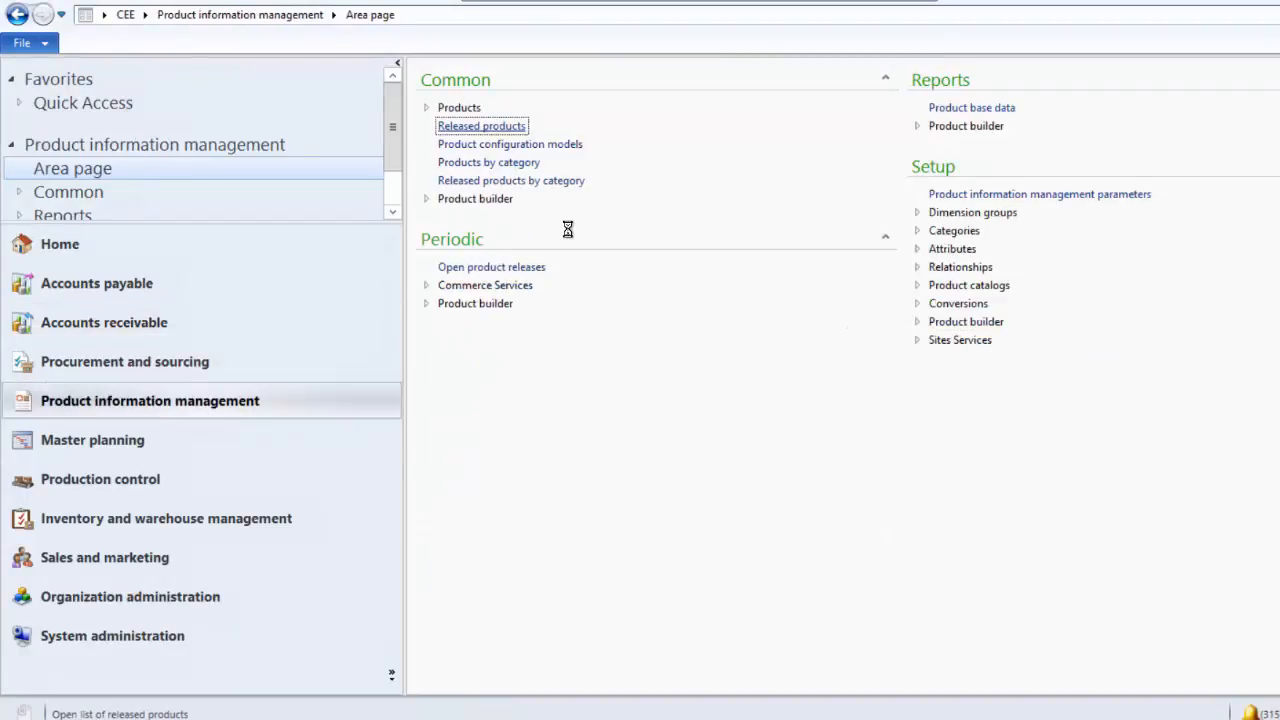
left_click(481, 125)
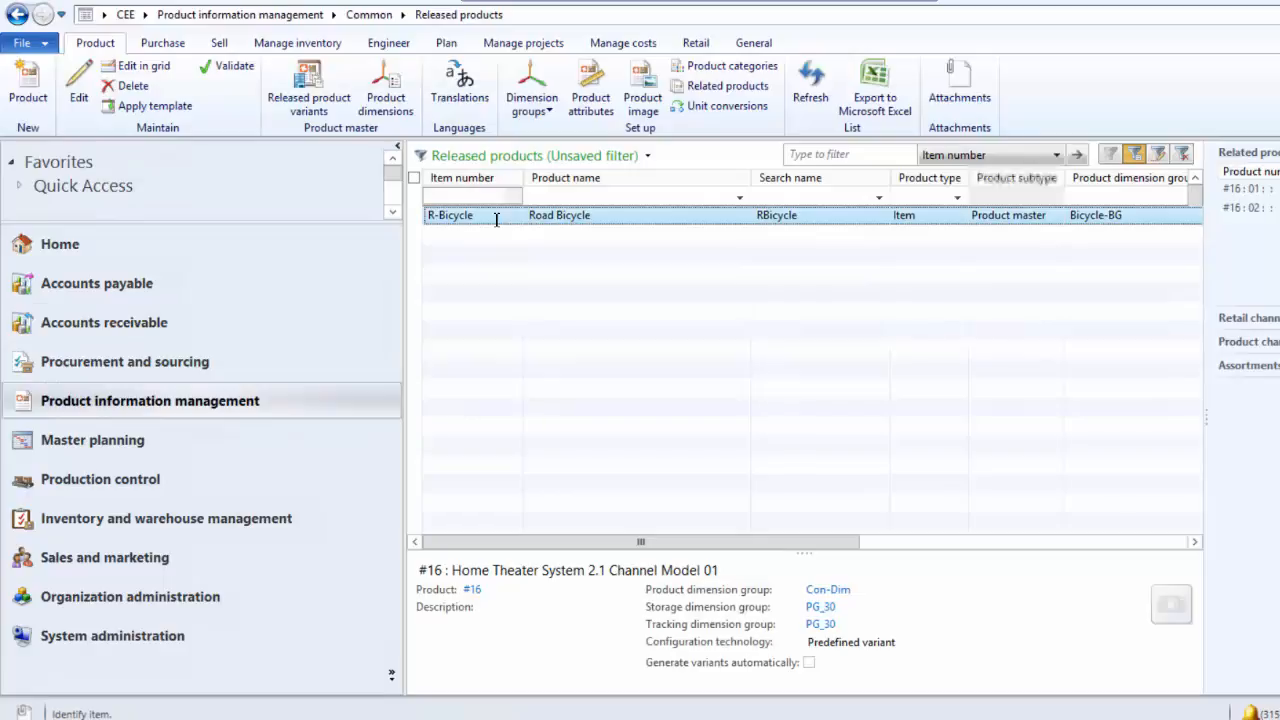
double_click(450, 215)
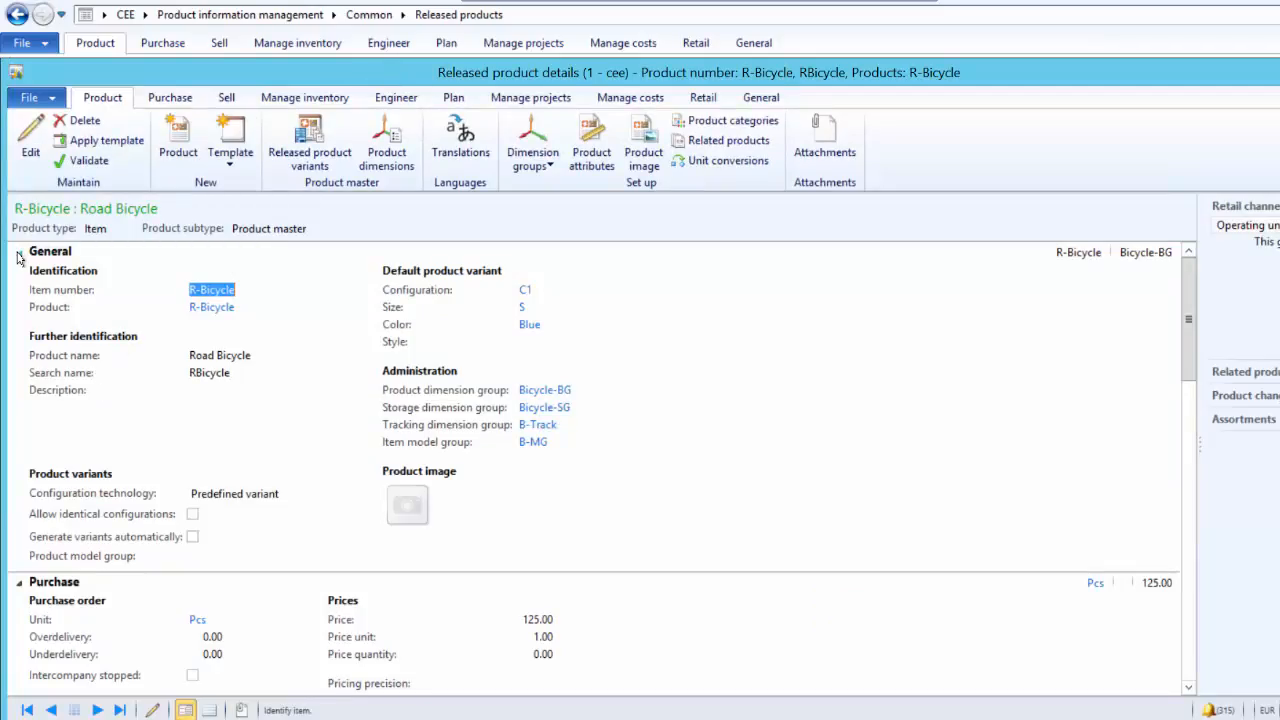
left_click(18, 251)
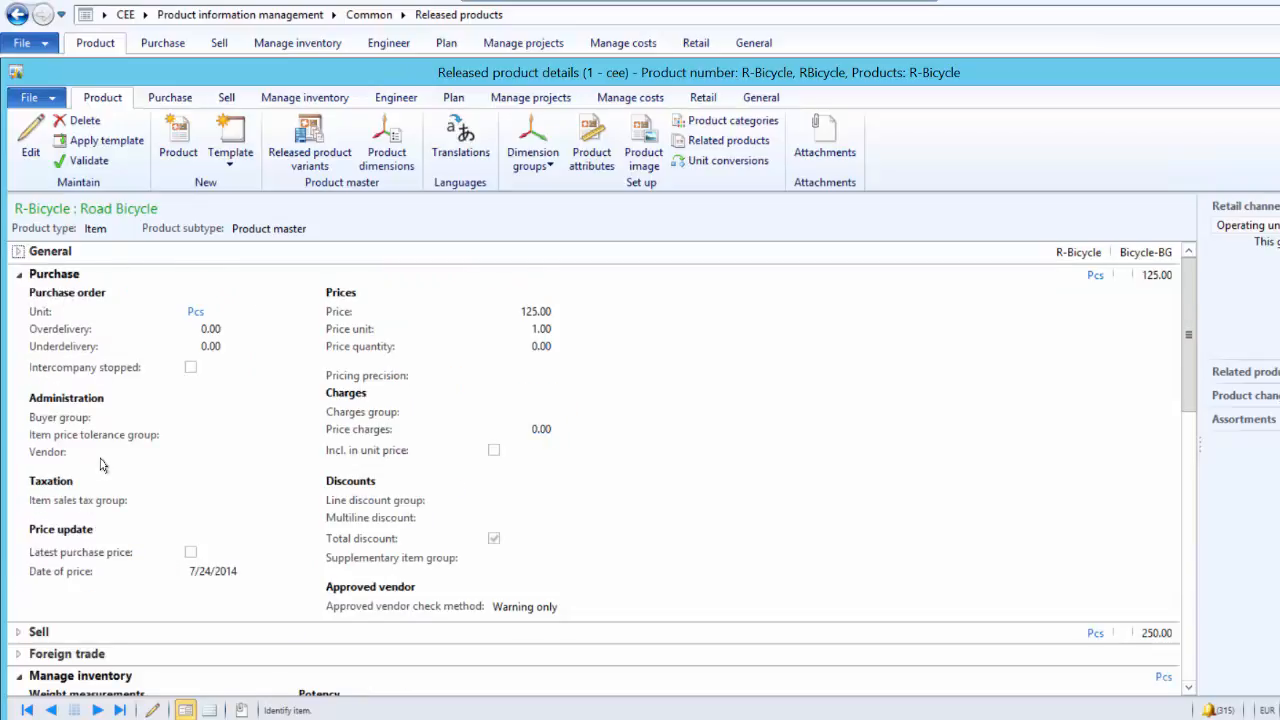
mouse_move(37, 173)
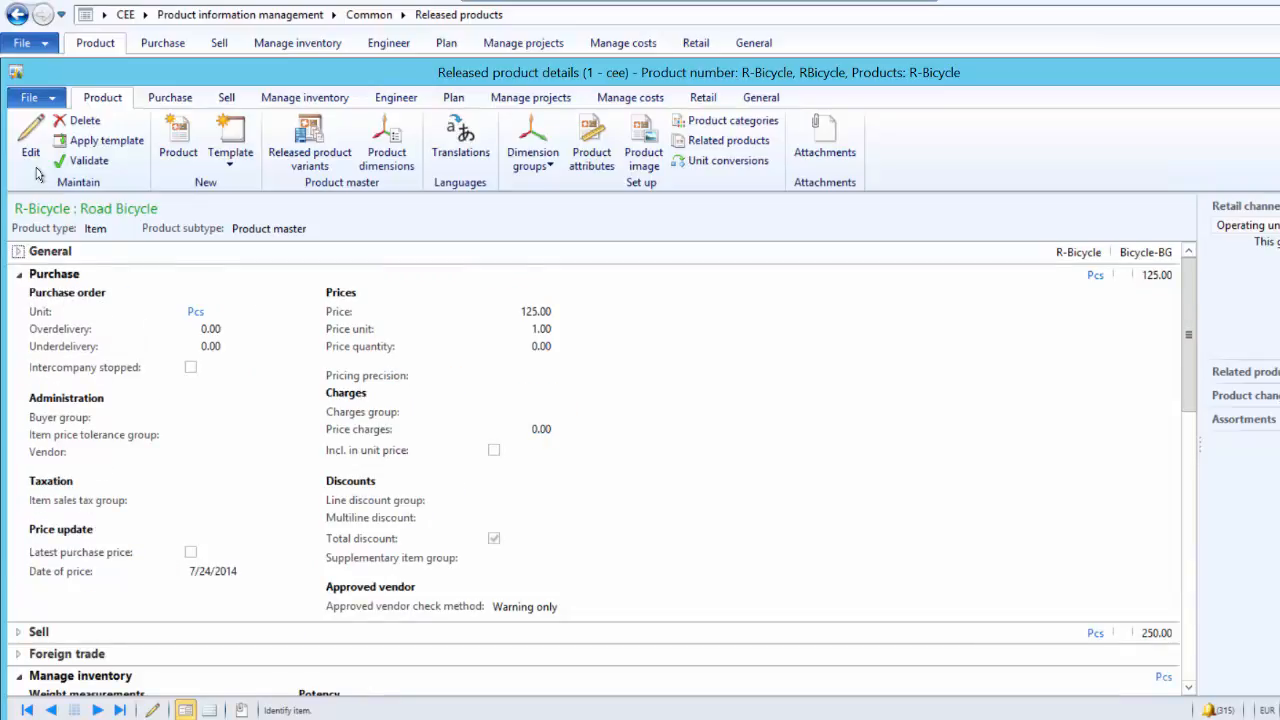
left_click(30, 140)
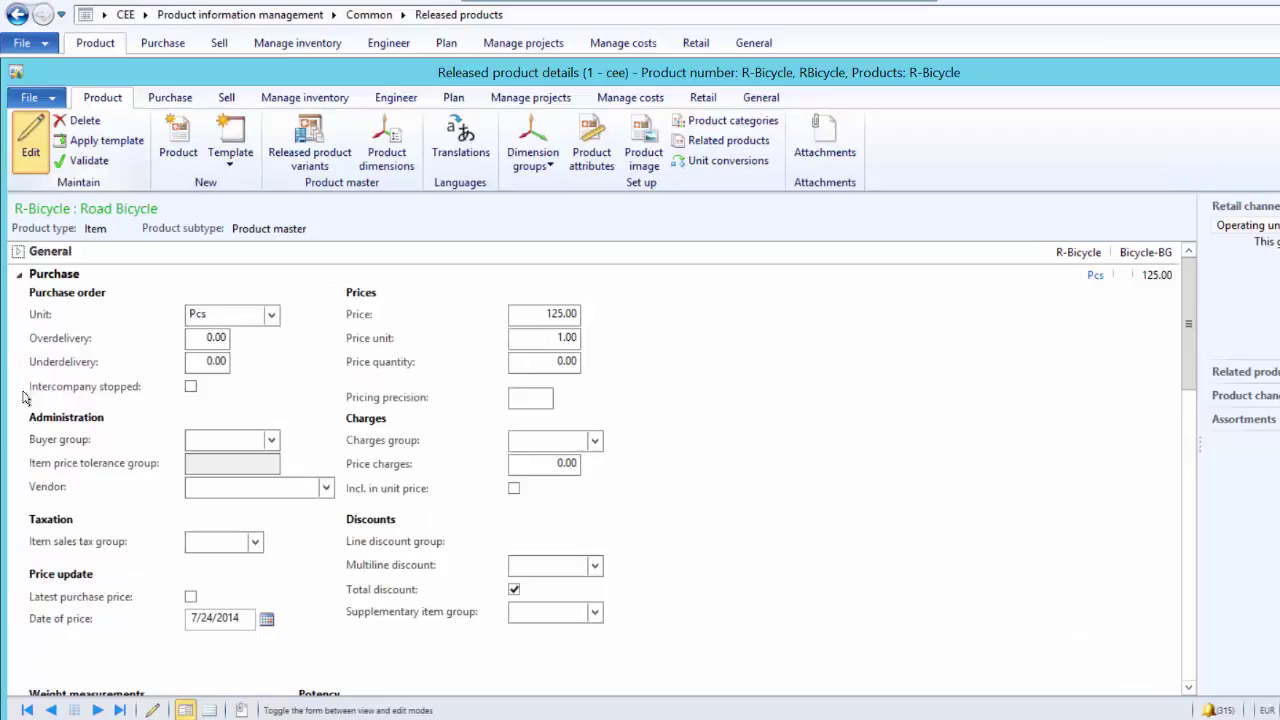
left_click(207, 337)
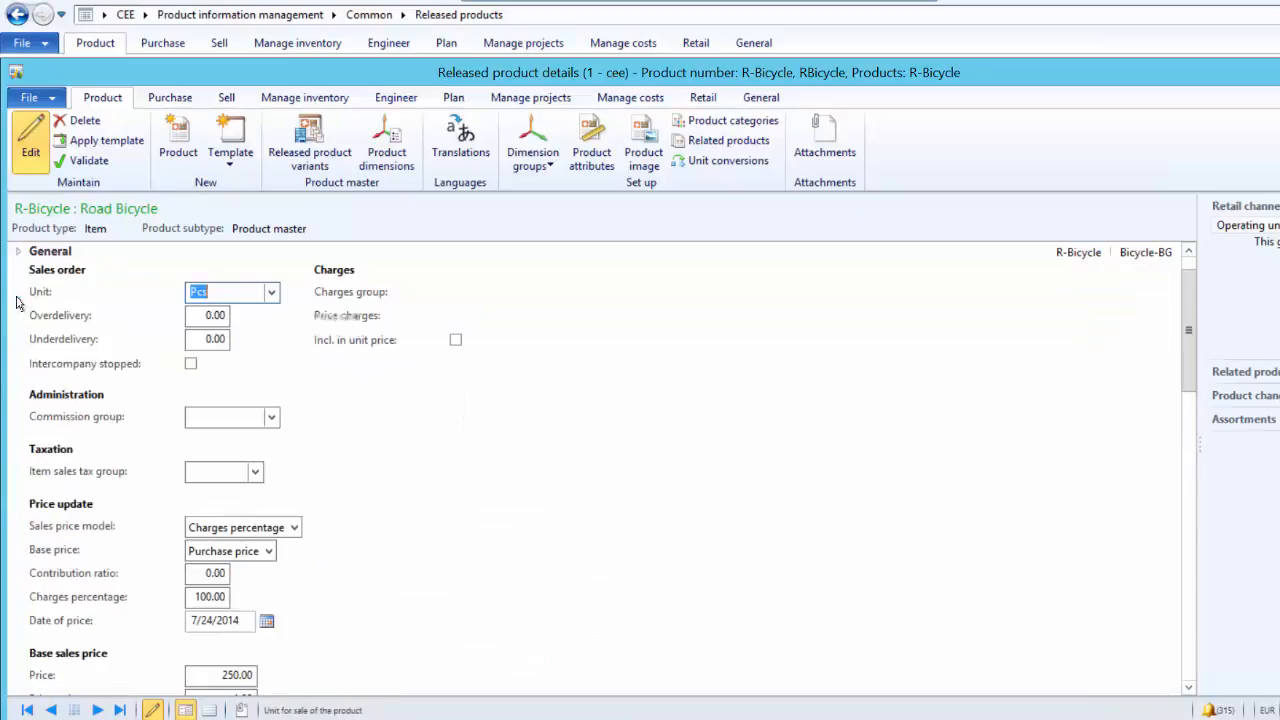
left_click(39, 251)
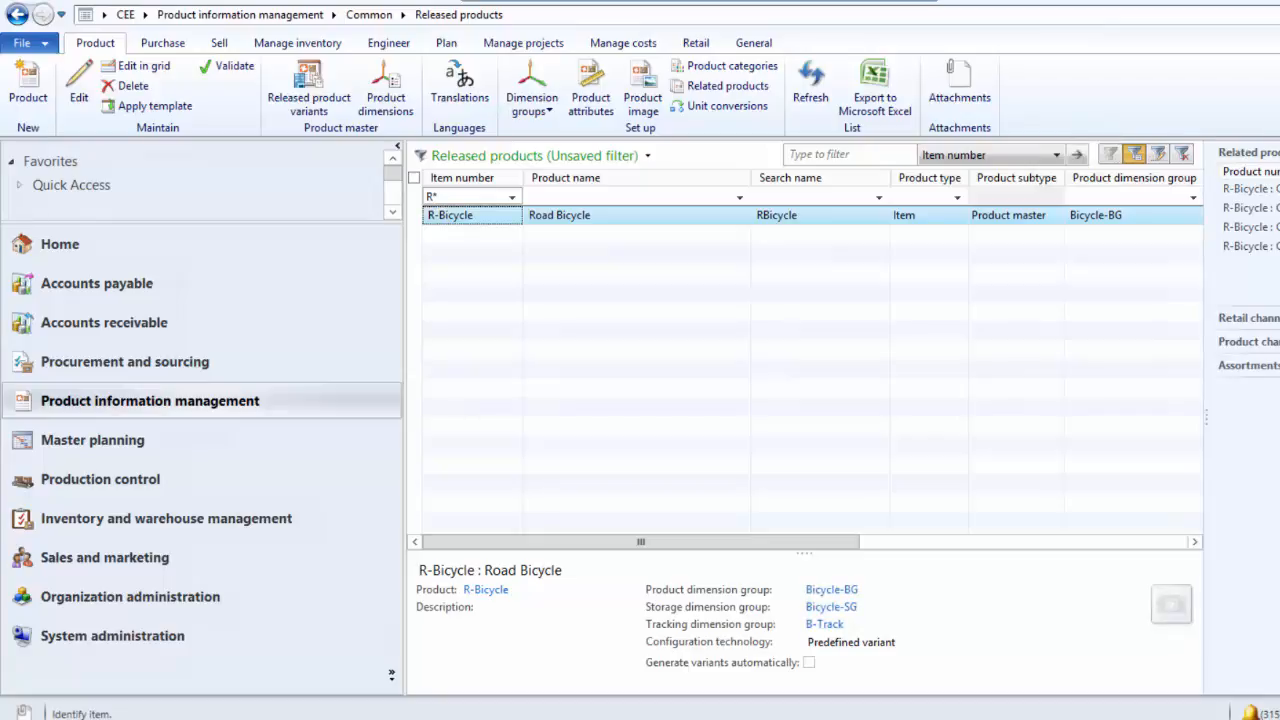
mouse_move(227, 291)
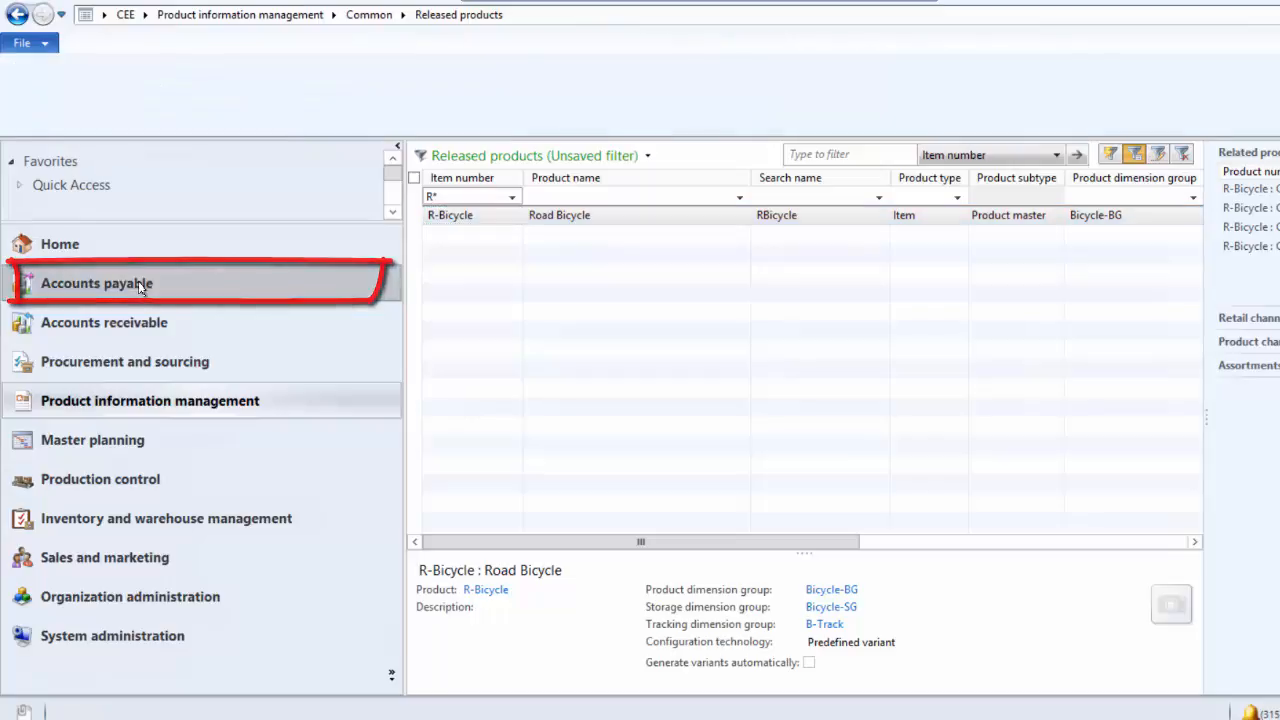
From All purchase orders, create purchase order 00000428_064 for vendor 1101 Rain Projectors
left_click(96, 283)
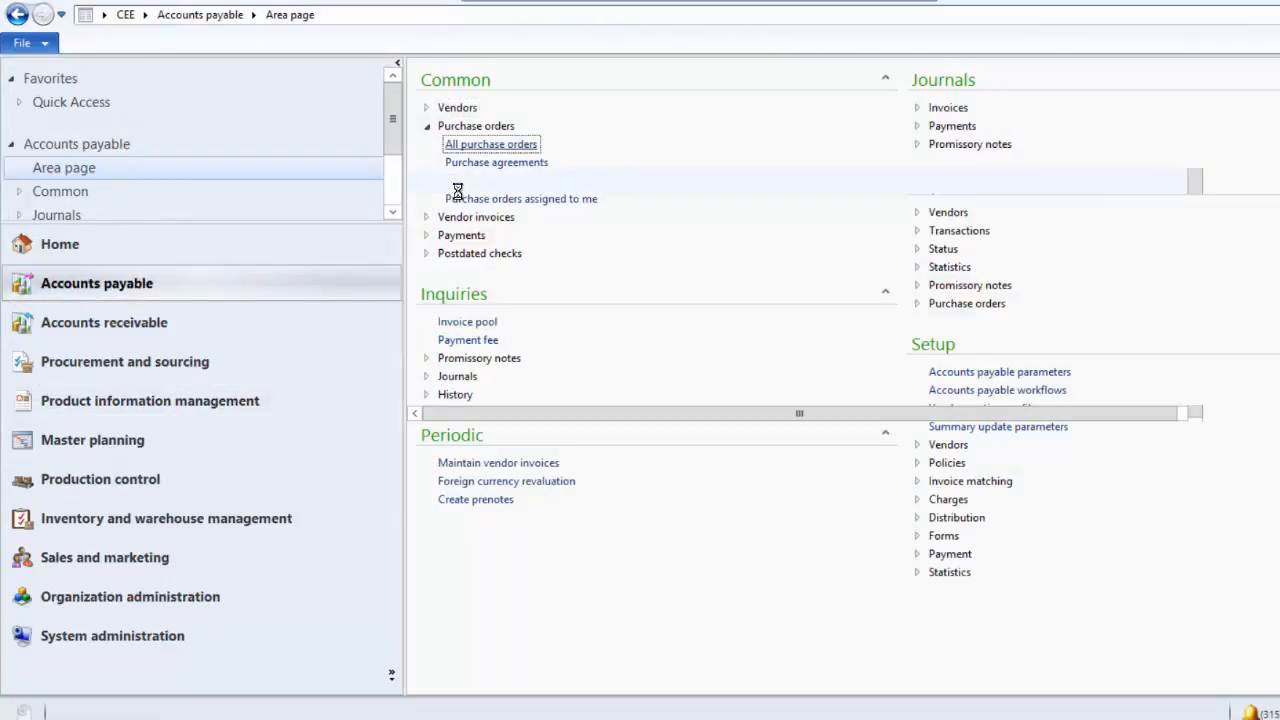
left_click(491, 143)
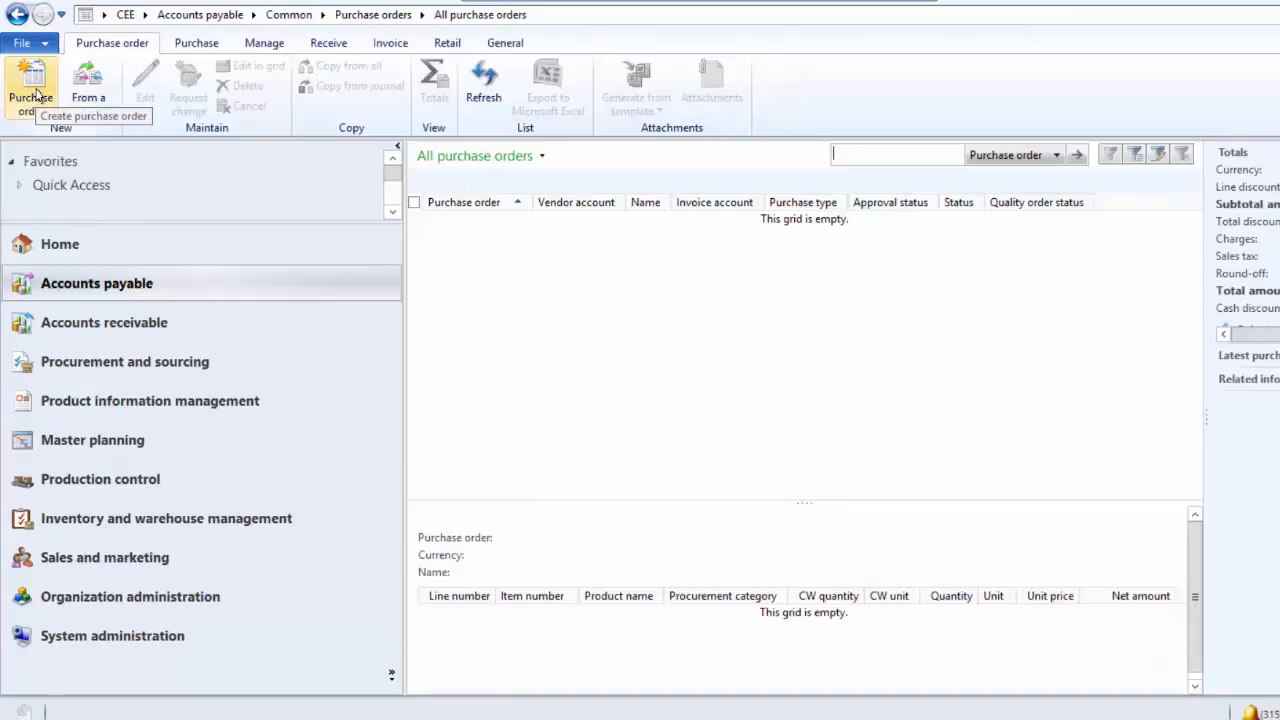
left_click(30, 85)
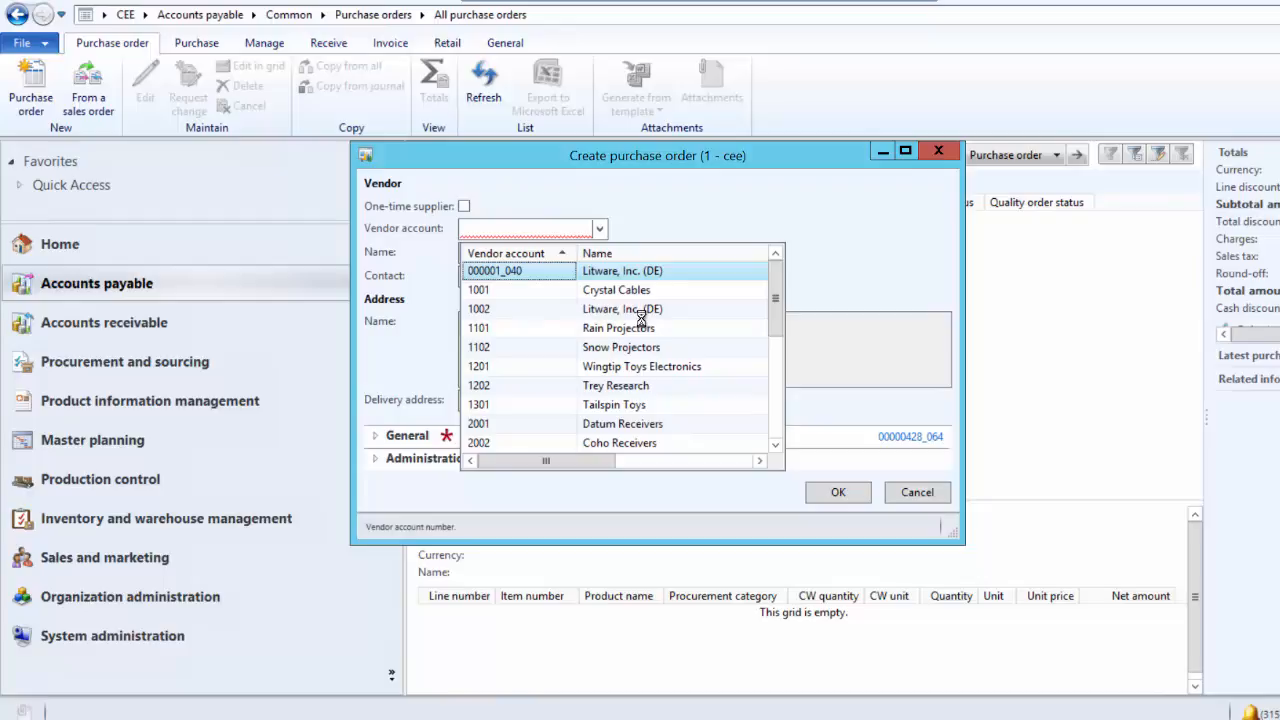
mouse_move(533, 313)
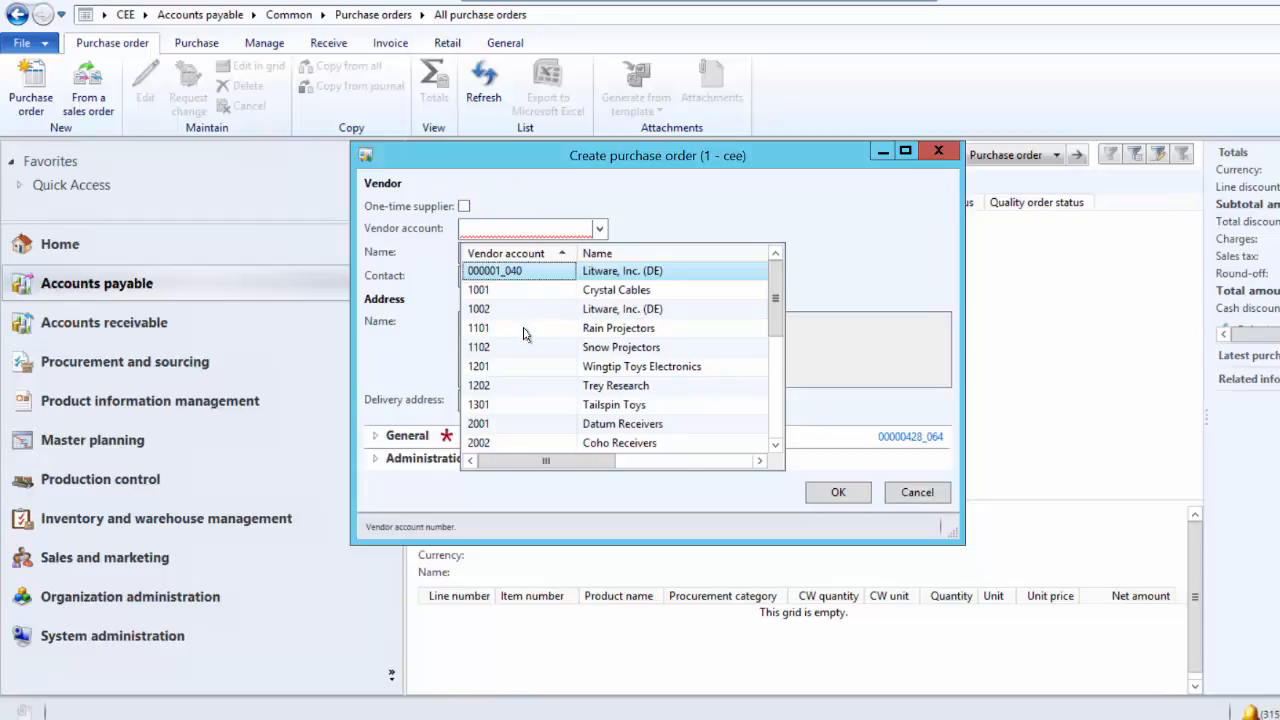
left_click(478, 328)
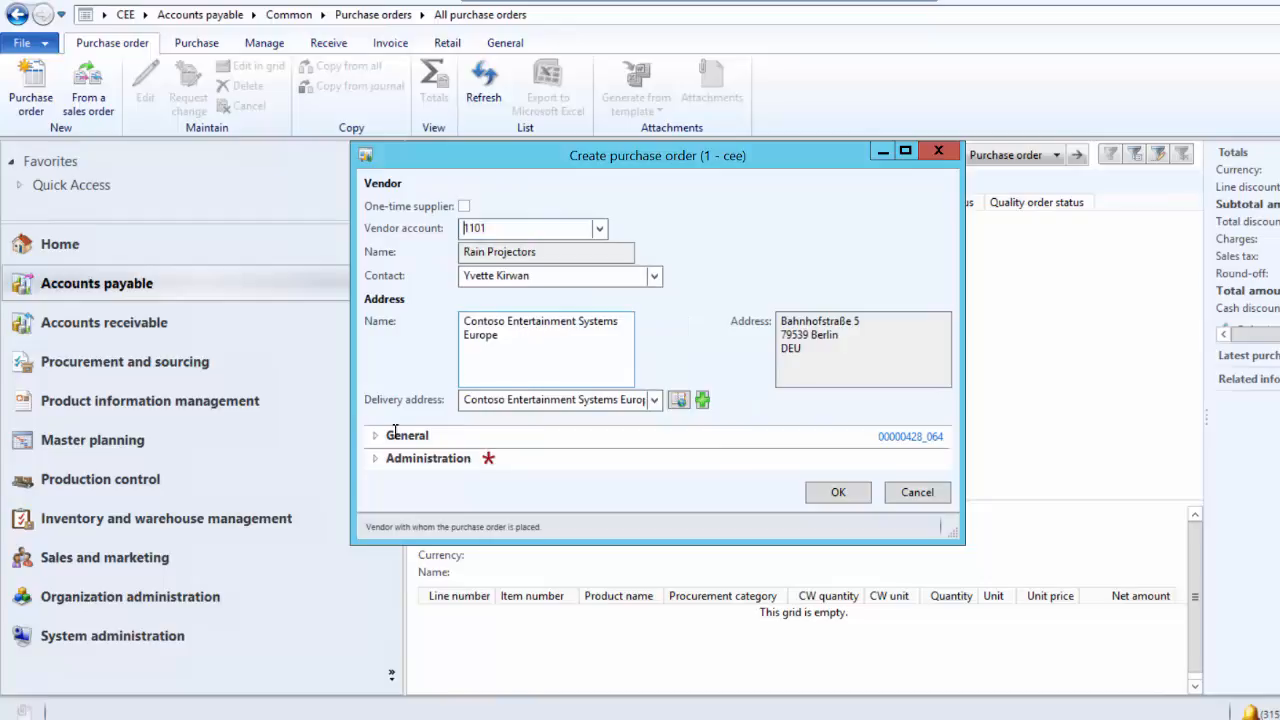
left_click(838, 492)
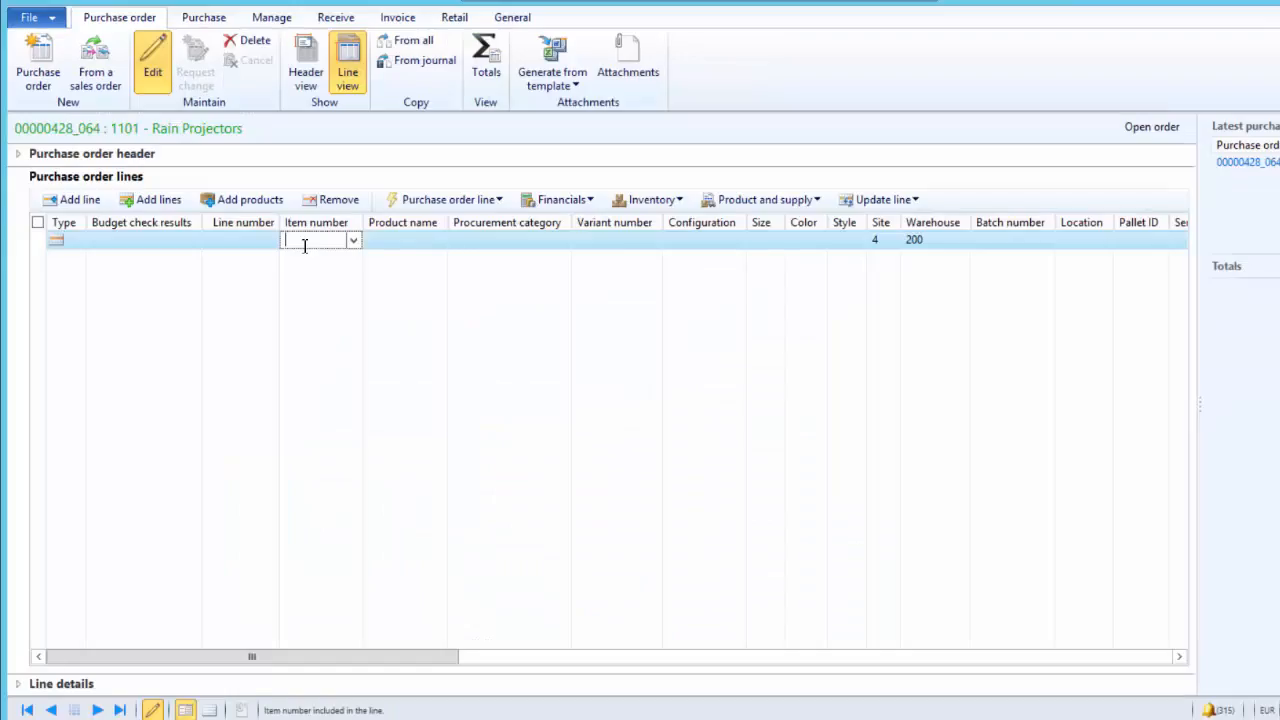
Add R-Bicycle line 10 for 1000 units and view its 10.00 over/underdelivery tolerances
type("r")
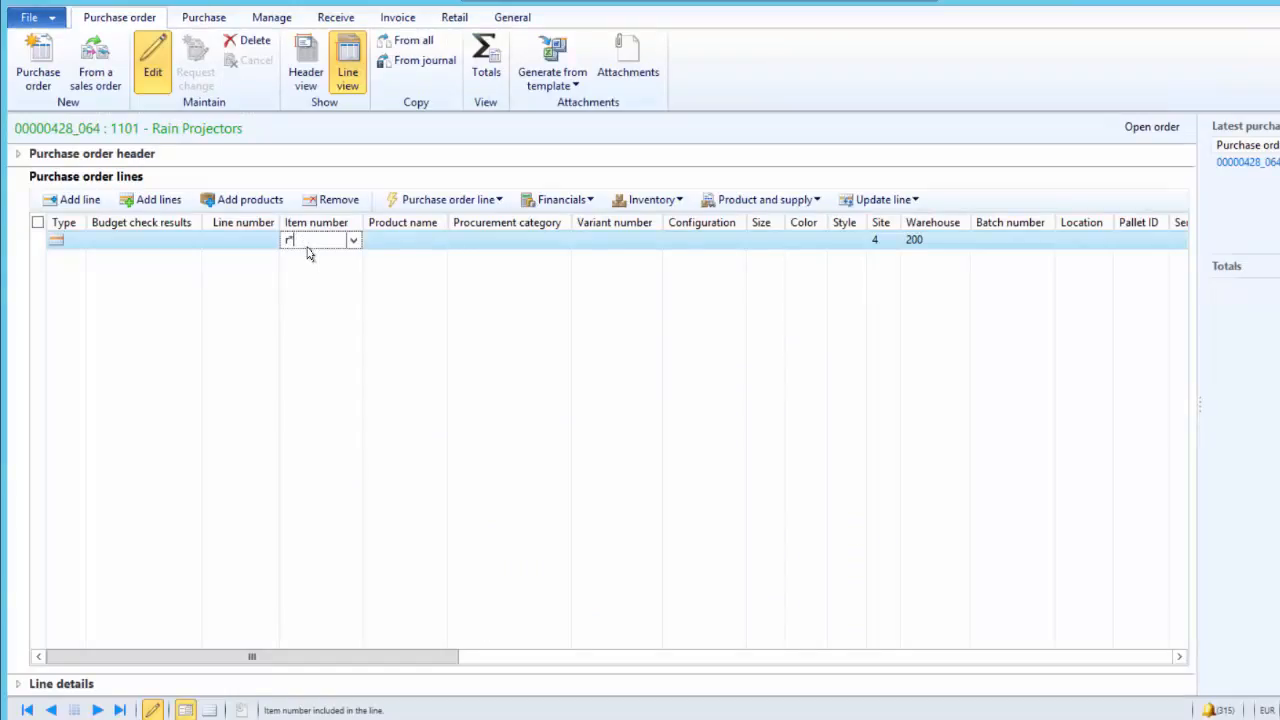
type("R-Bicycle")
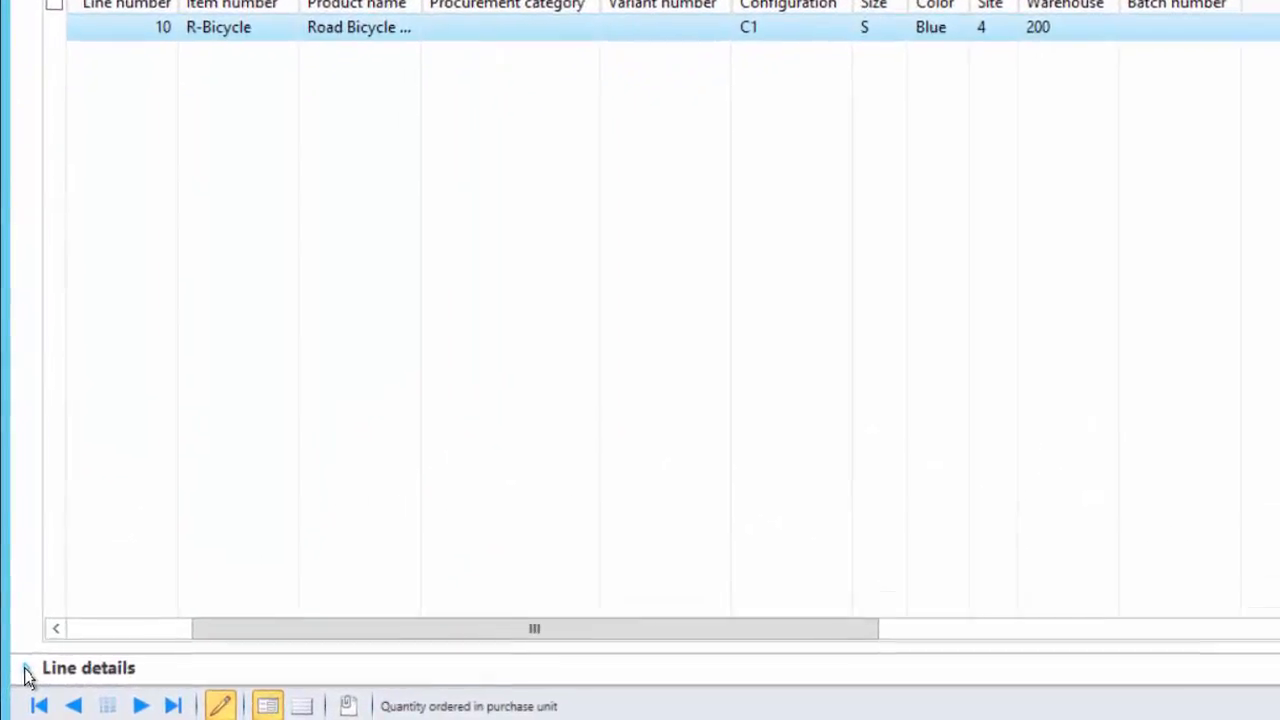
left_click(25, 668)
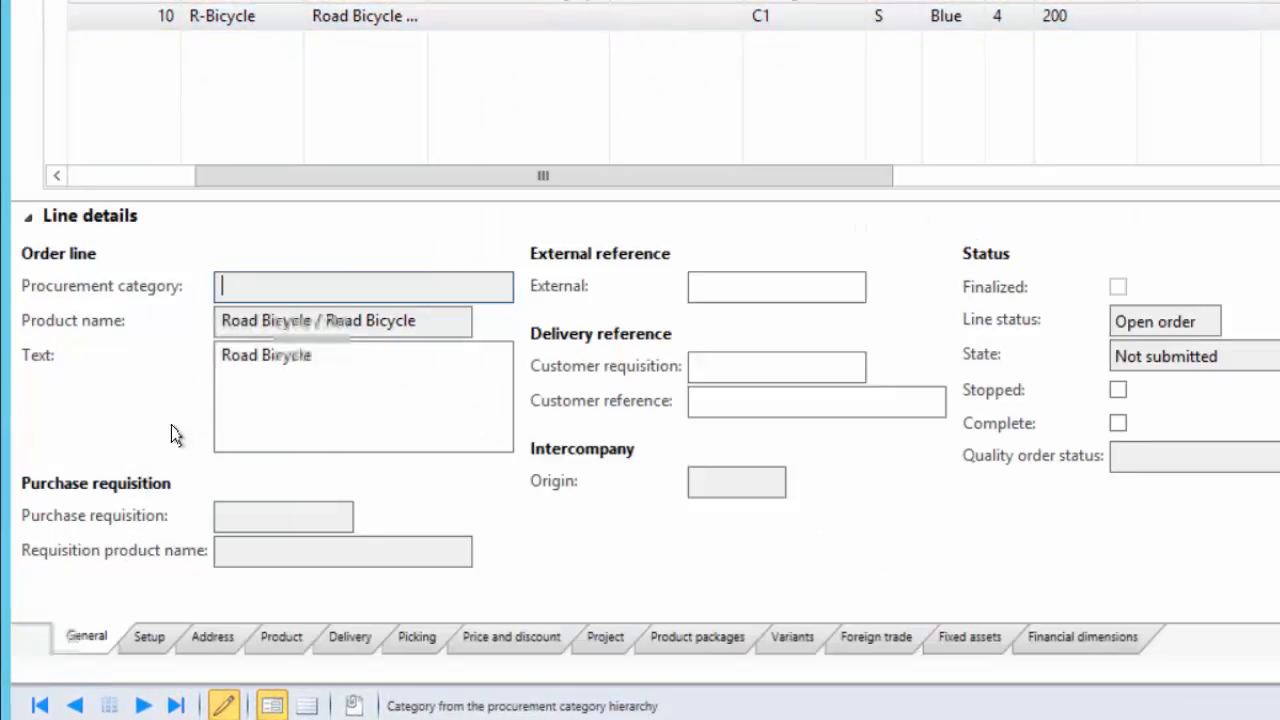
left_click(349, 636)
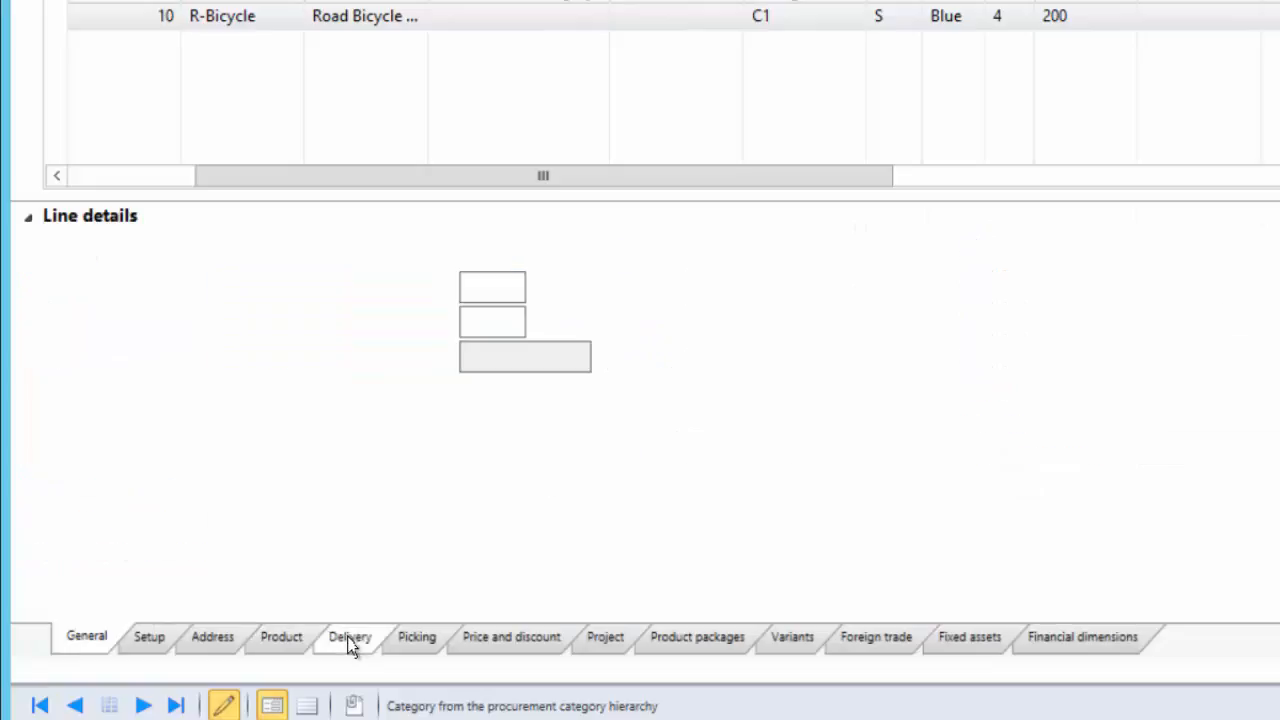
left_click(349, 636)
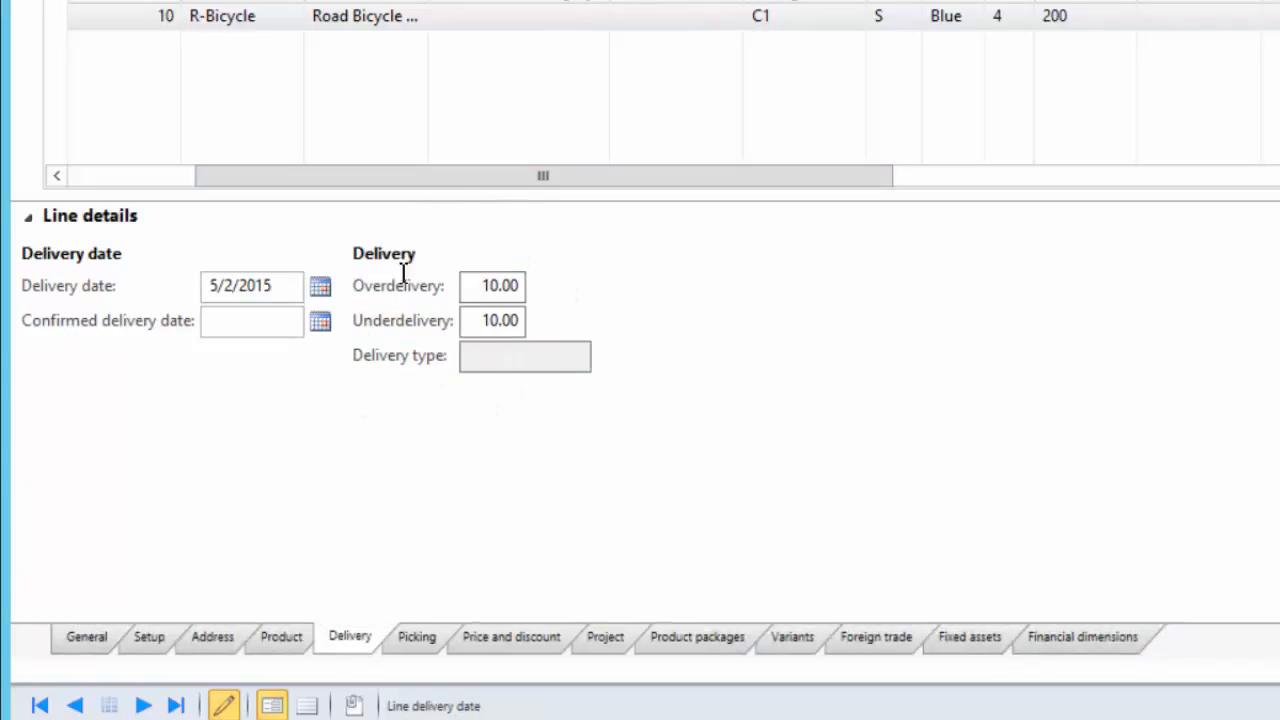
mouse_move(505, 343)
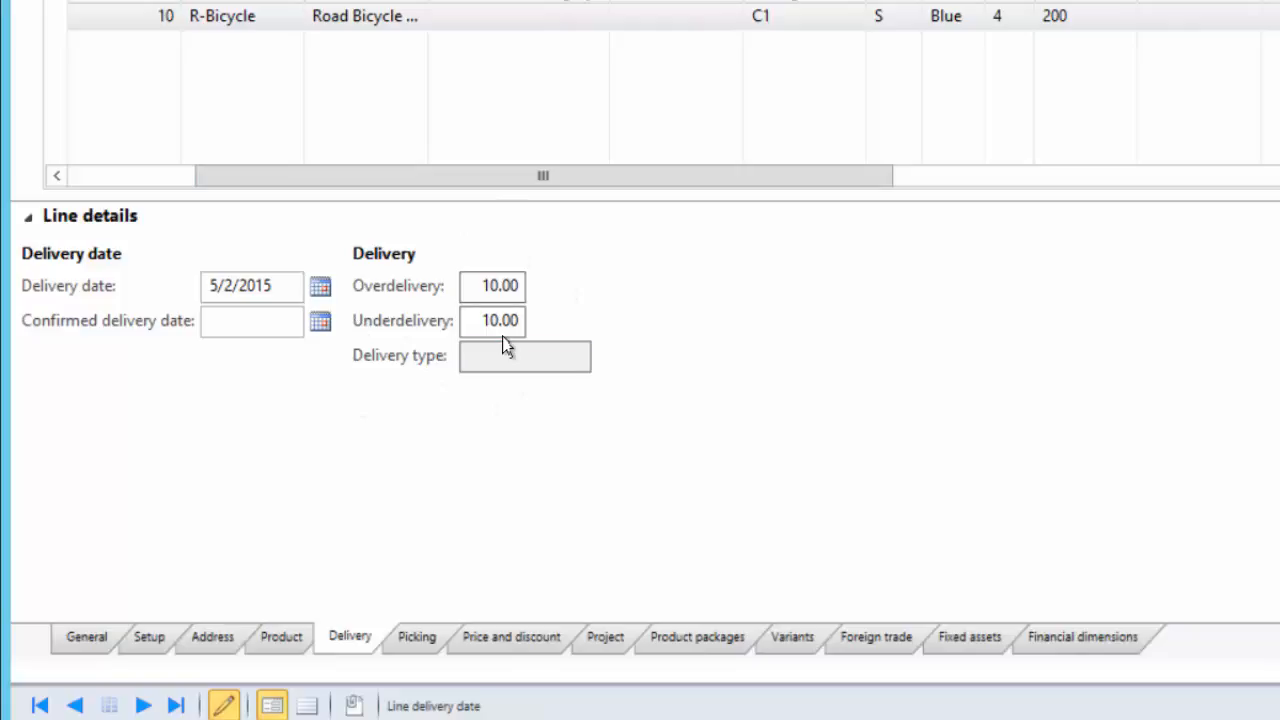
left_click(491, 320)
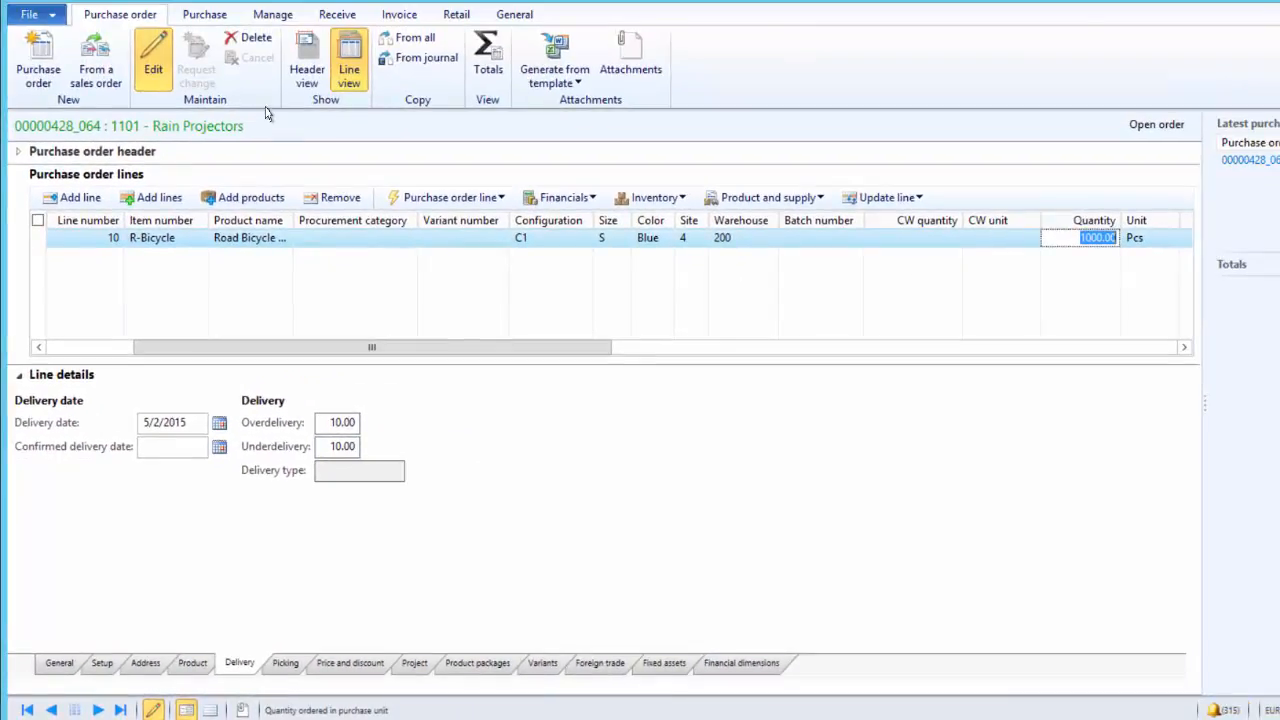
Open Registration for line 10's 1,000 ordered R-Bicycles from the action pane
left_click(204, 14)
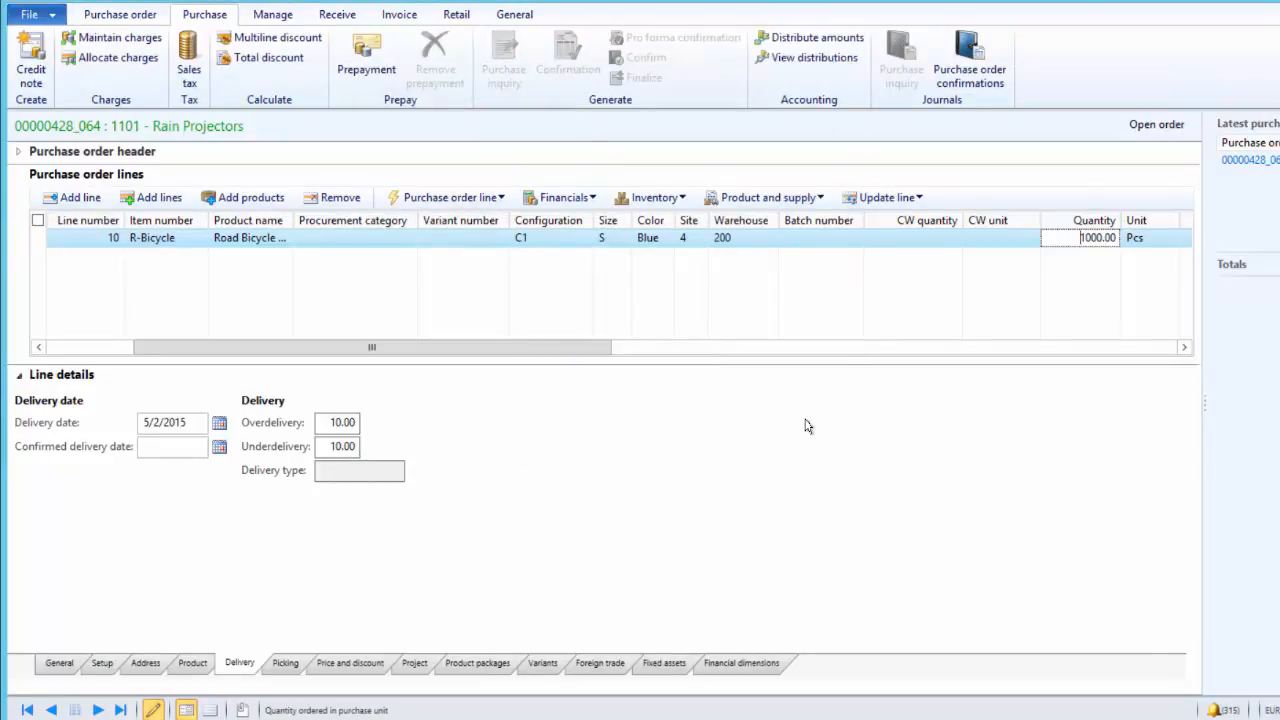
left_click(337, 14)
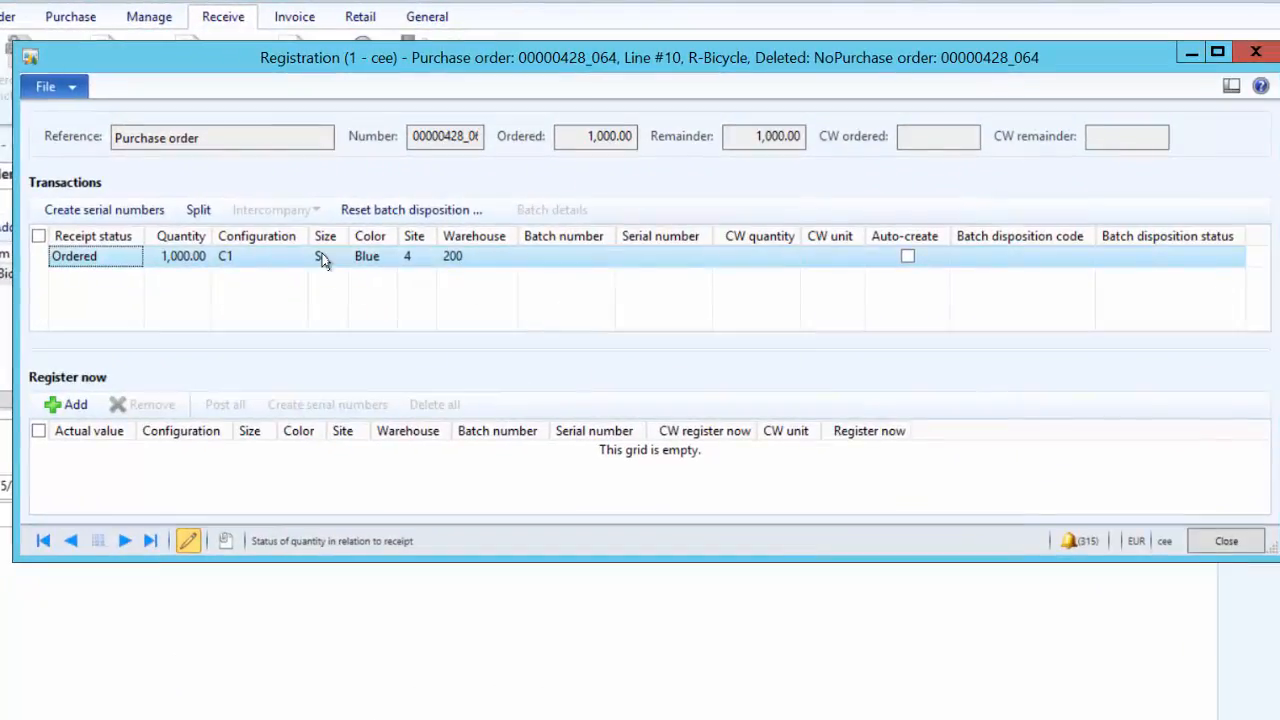
Auto-create a registration line, post 950 bicycles with batch B1 and serial S1, stage remaining 50
left_click(907, 256)
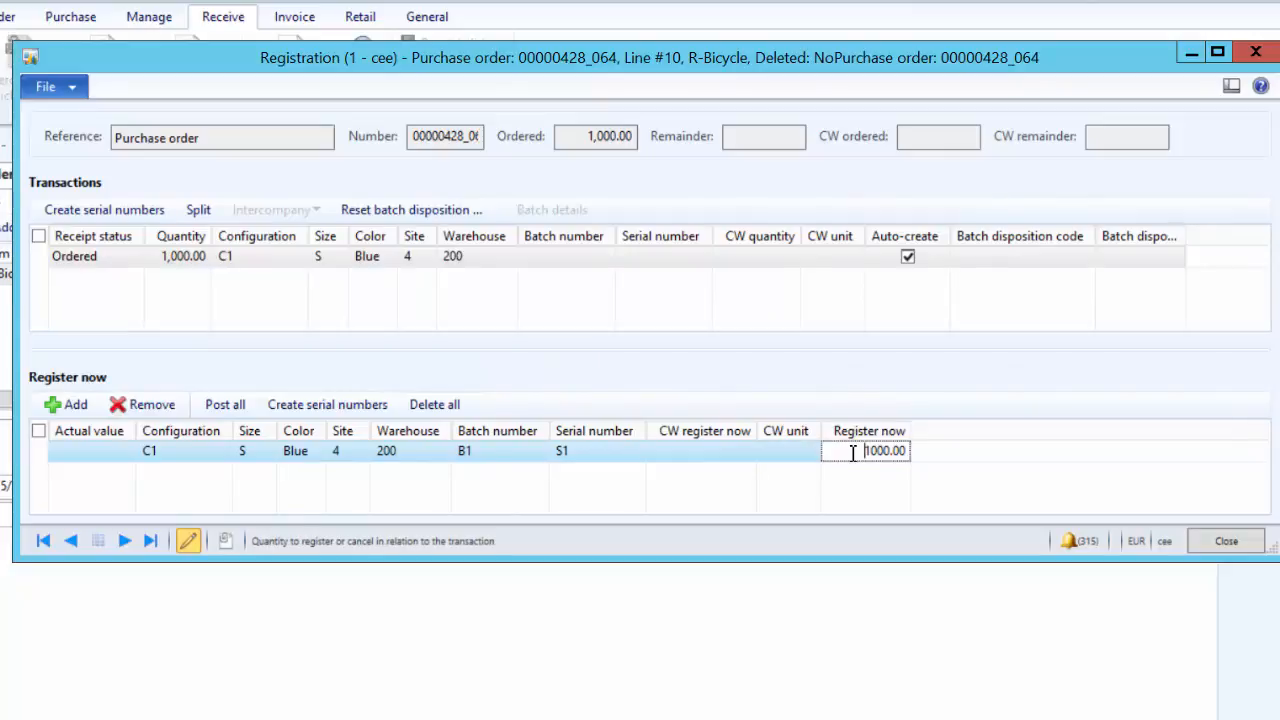
left_click(224, 404)
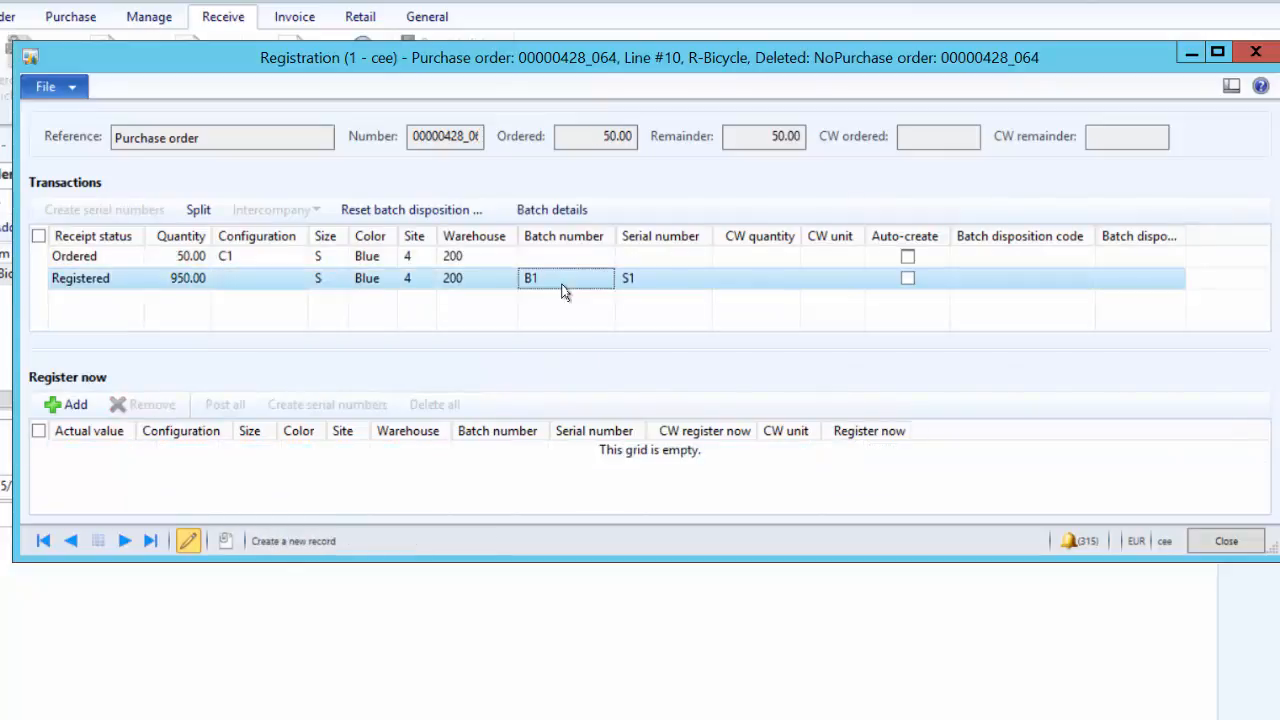
left_click(417, 255)
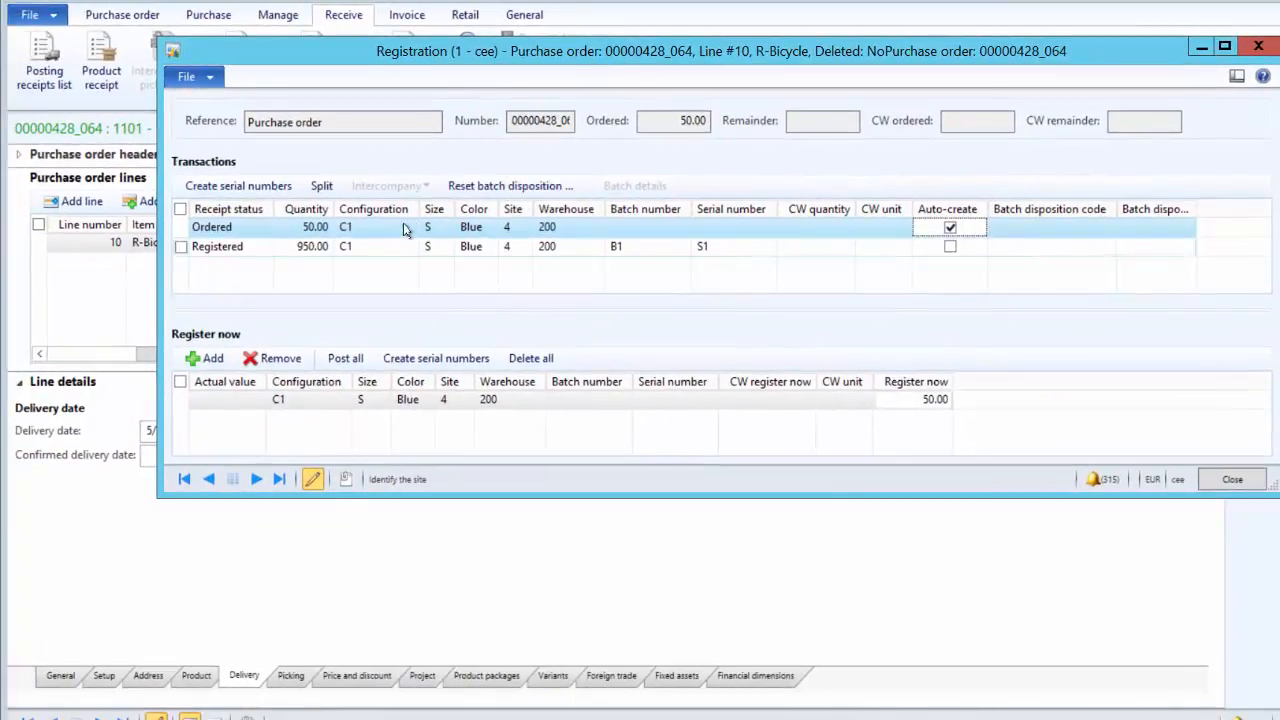
Start a product receipt numbered Pr_0 and set the R-Bicycle line quantity to 950
left_click(1232, 479)
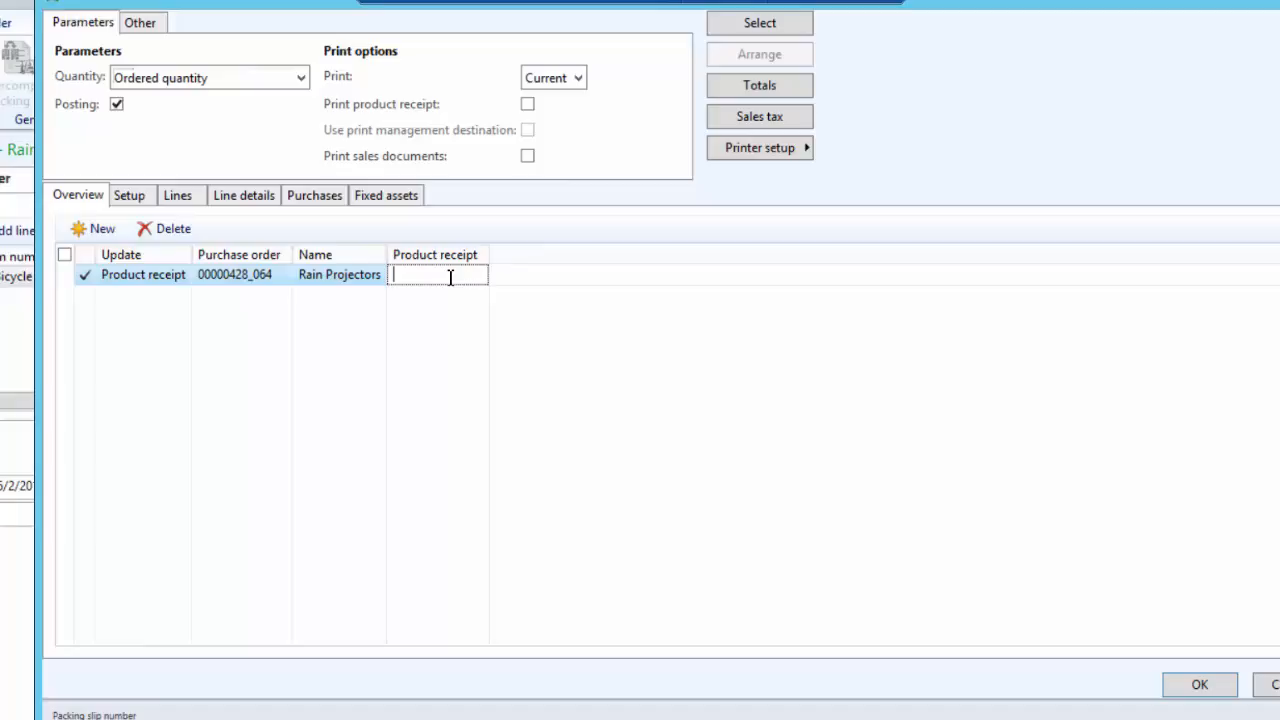
type("Pr_0")
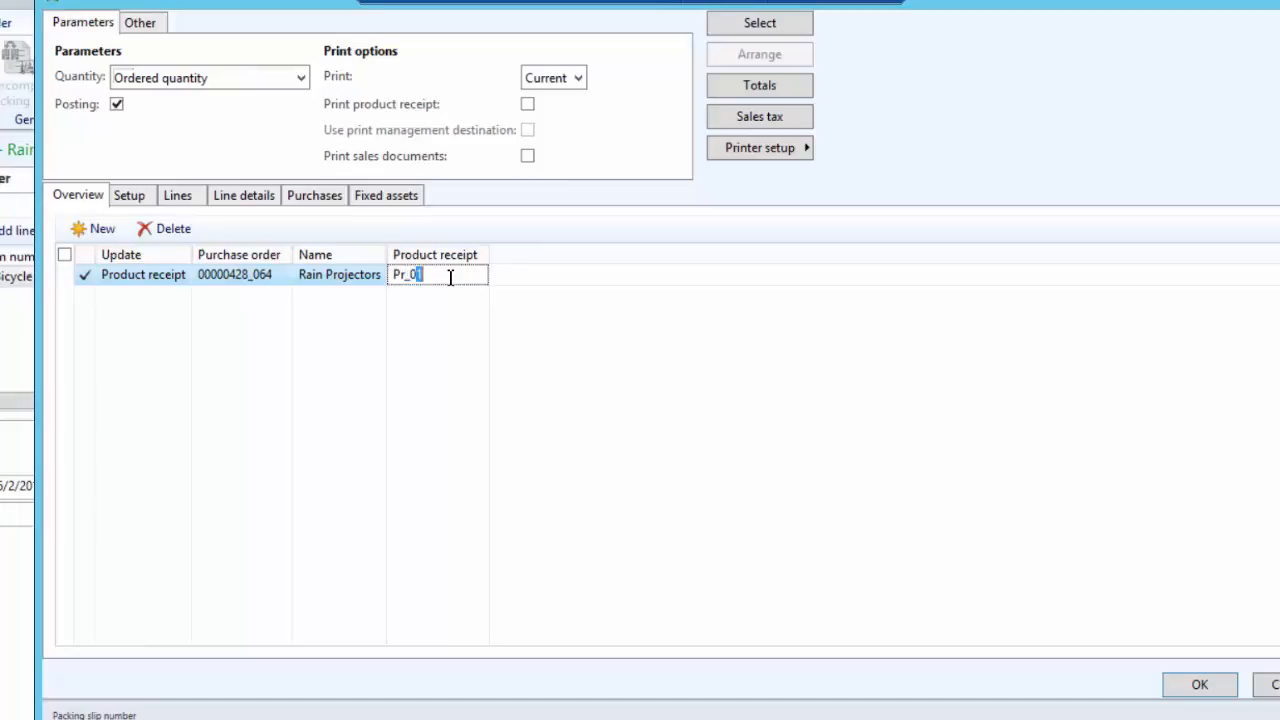
left_click(177, 195)
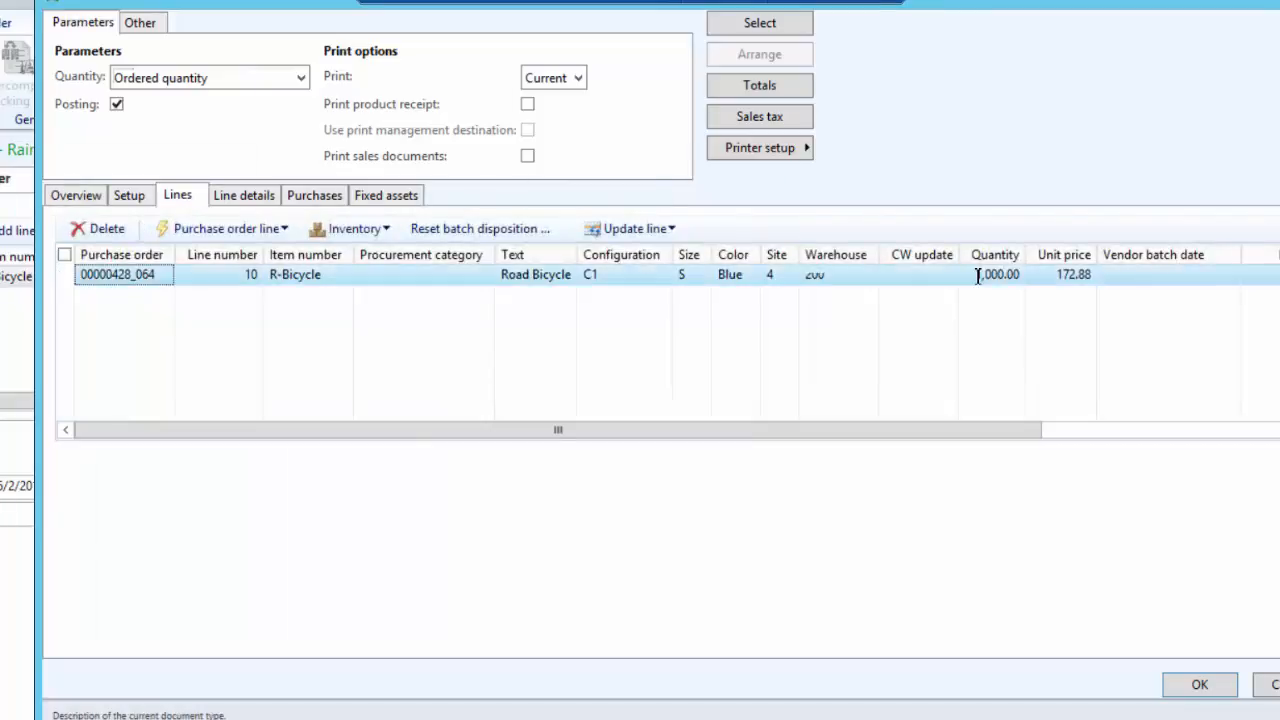
left_click(994, 274)
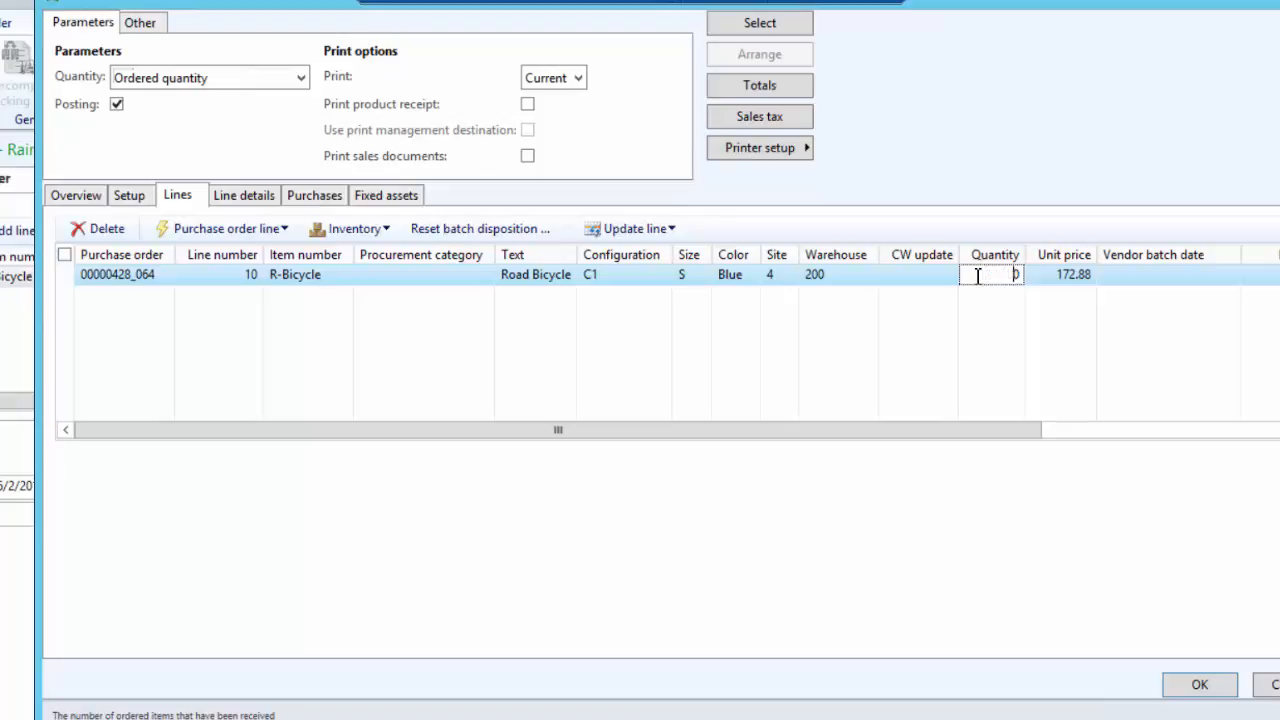
type("950.00")
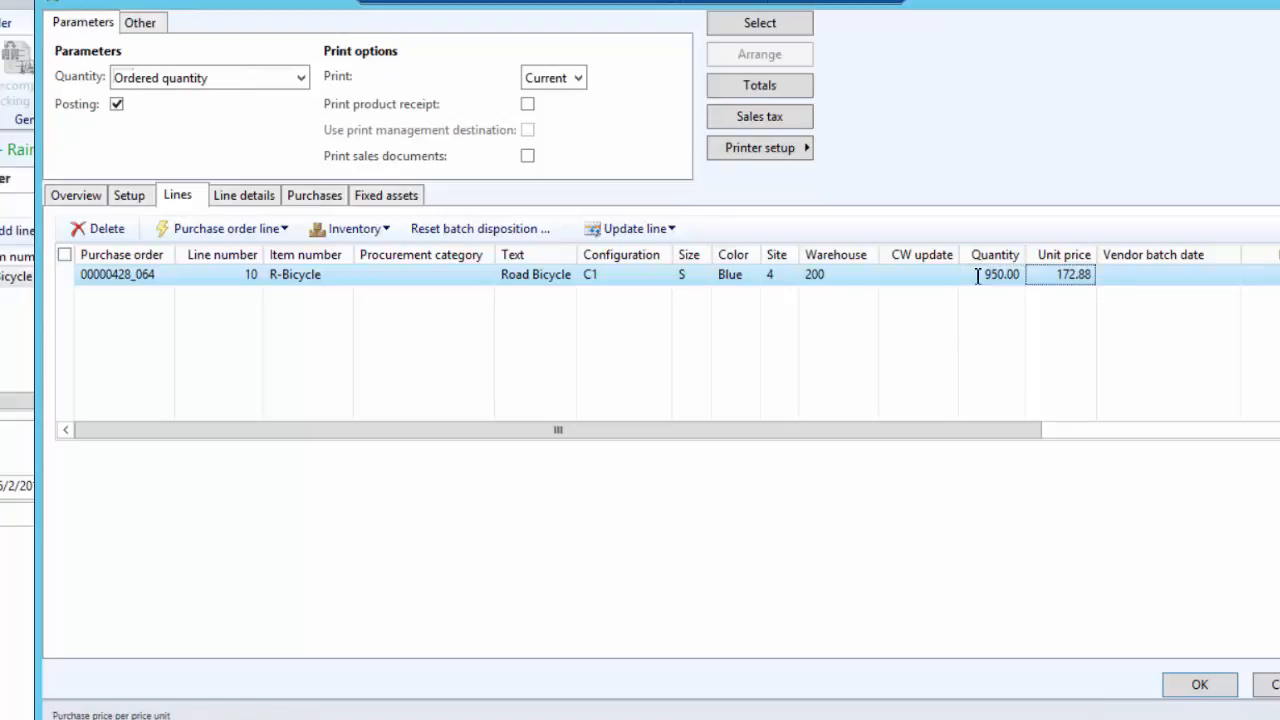
scroll("right", 3)
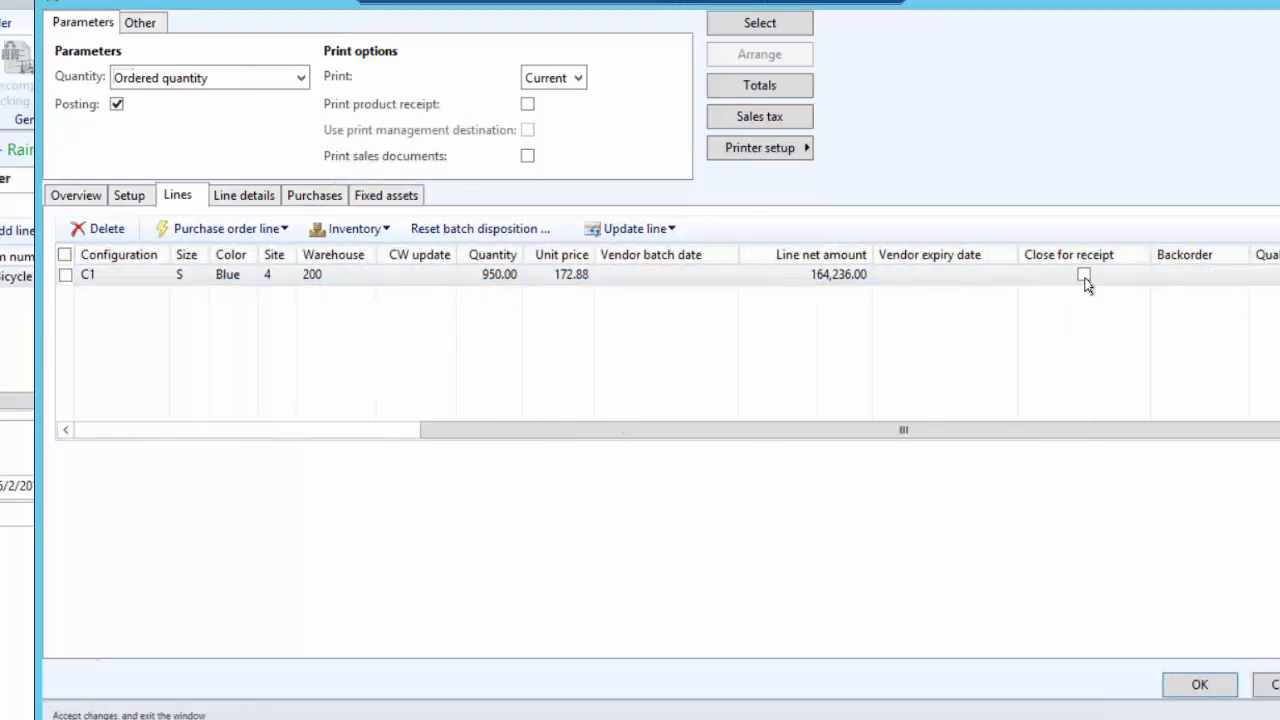
Mark the 950-bicycle line Close for receipt and post the product receipt
left_click(1084, 275)
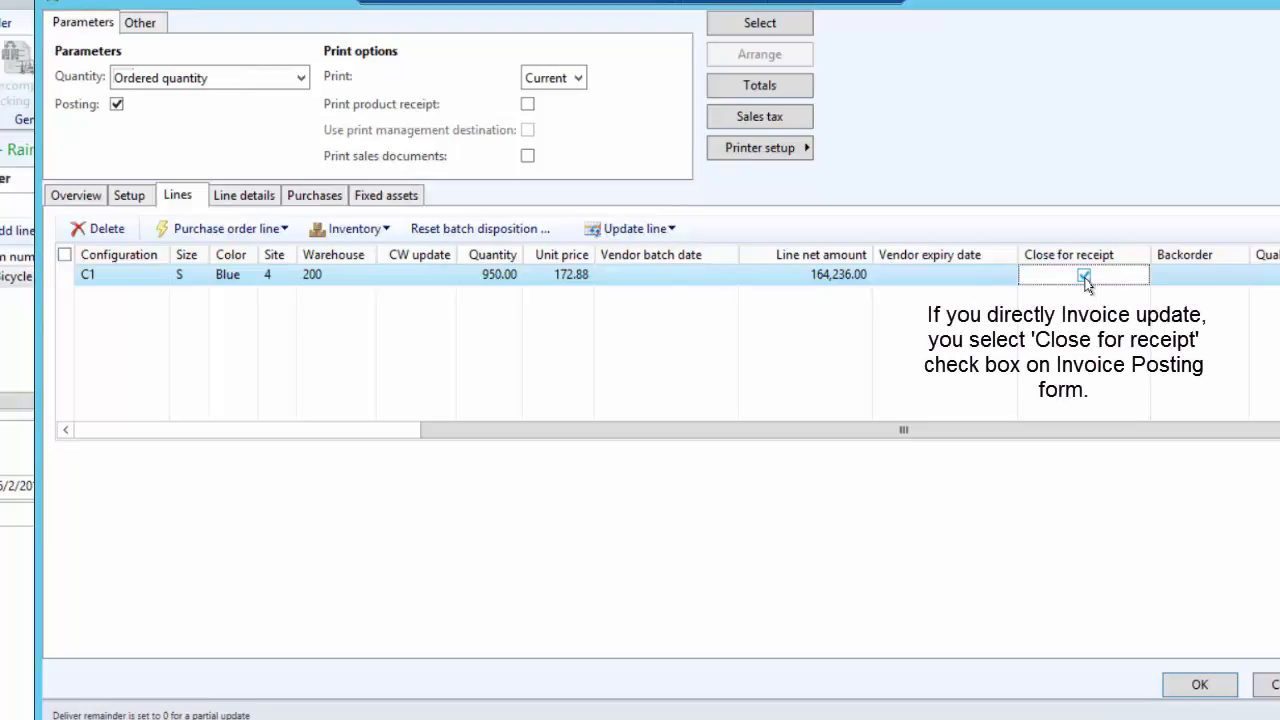
left_click(1084, 275)
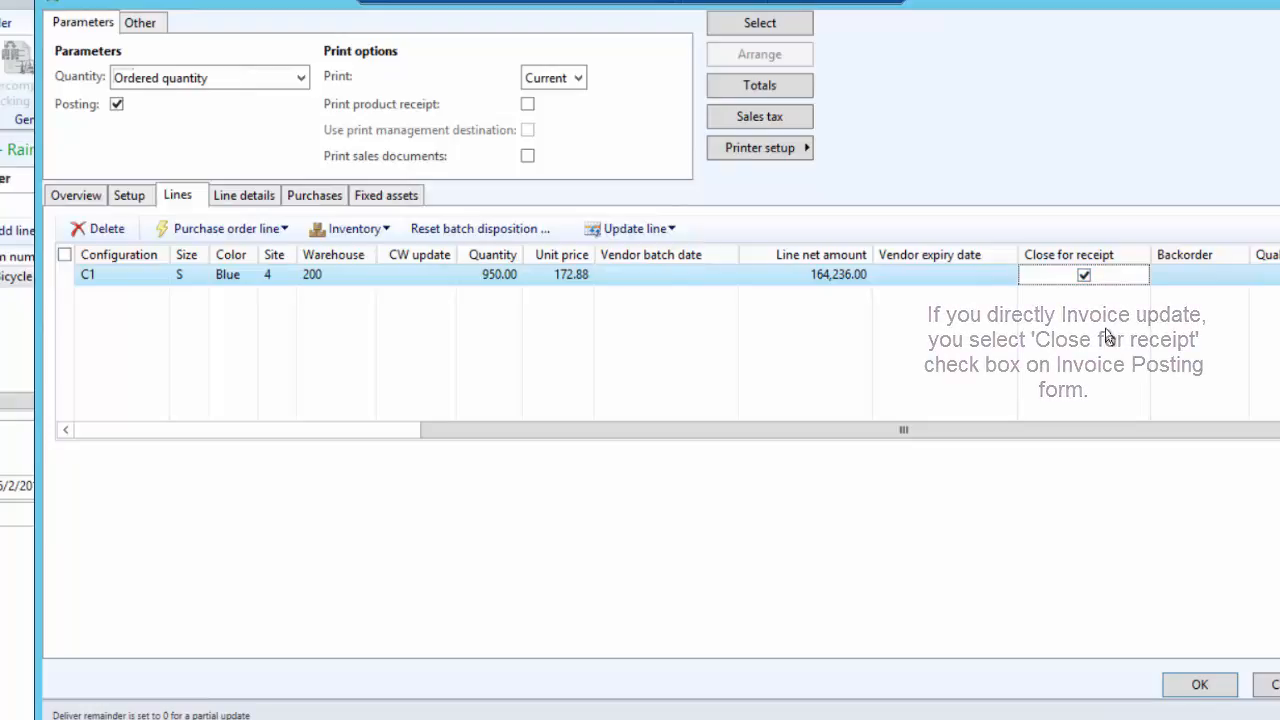
left_click(1199, 684)
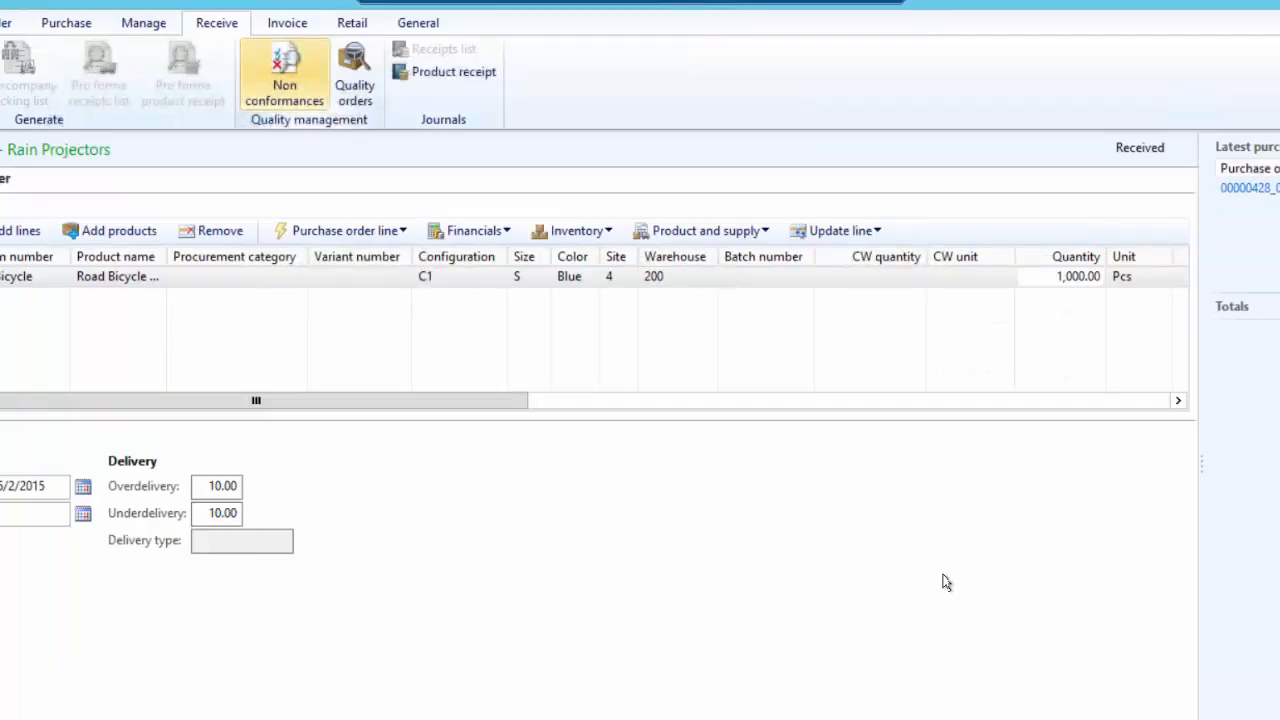
mouse_move(707, 318)
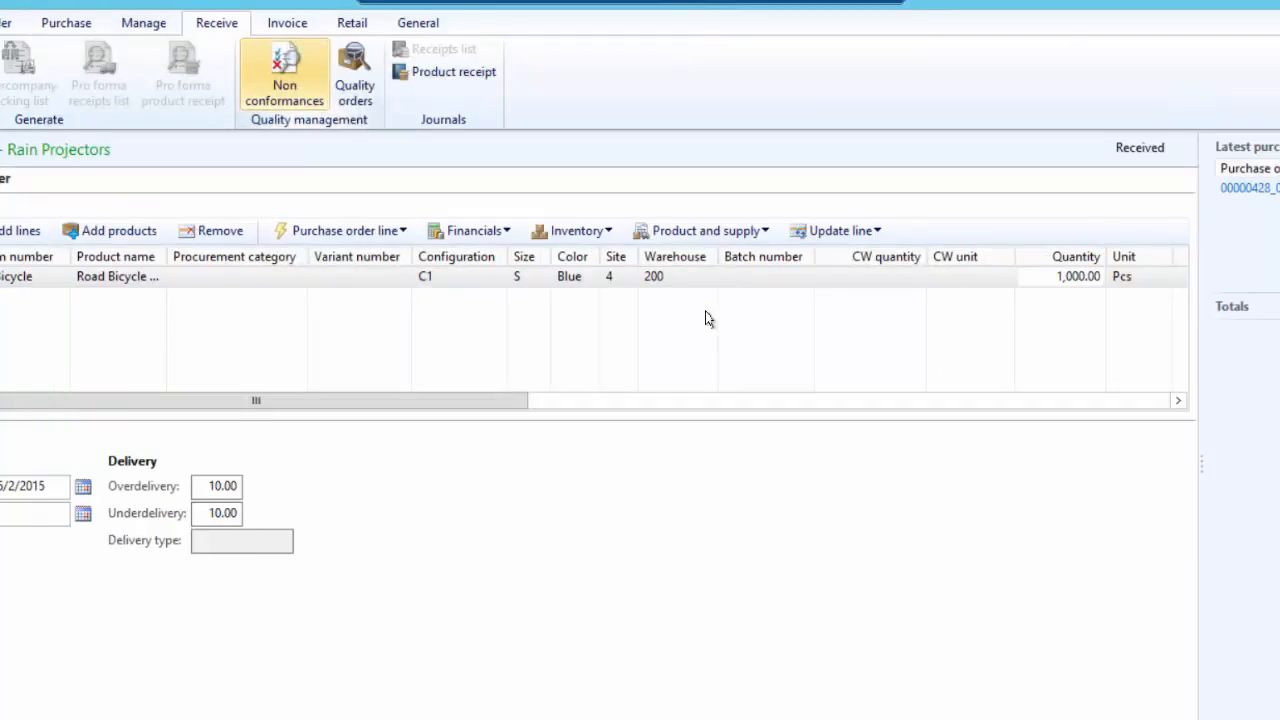
mouse_move(572, 230)
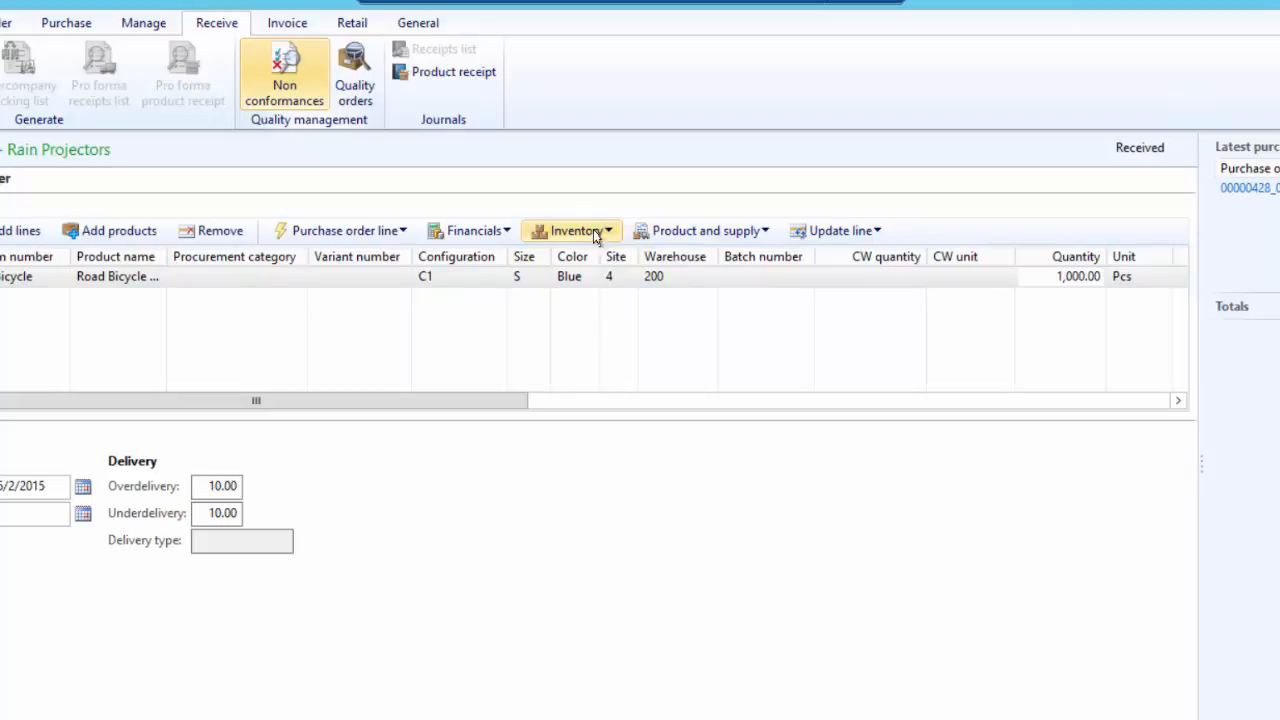
mouse_move(601, 465)
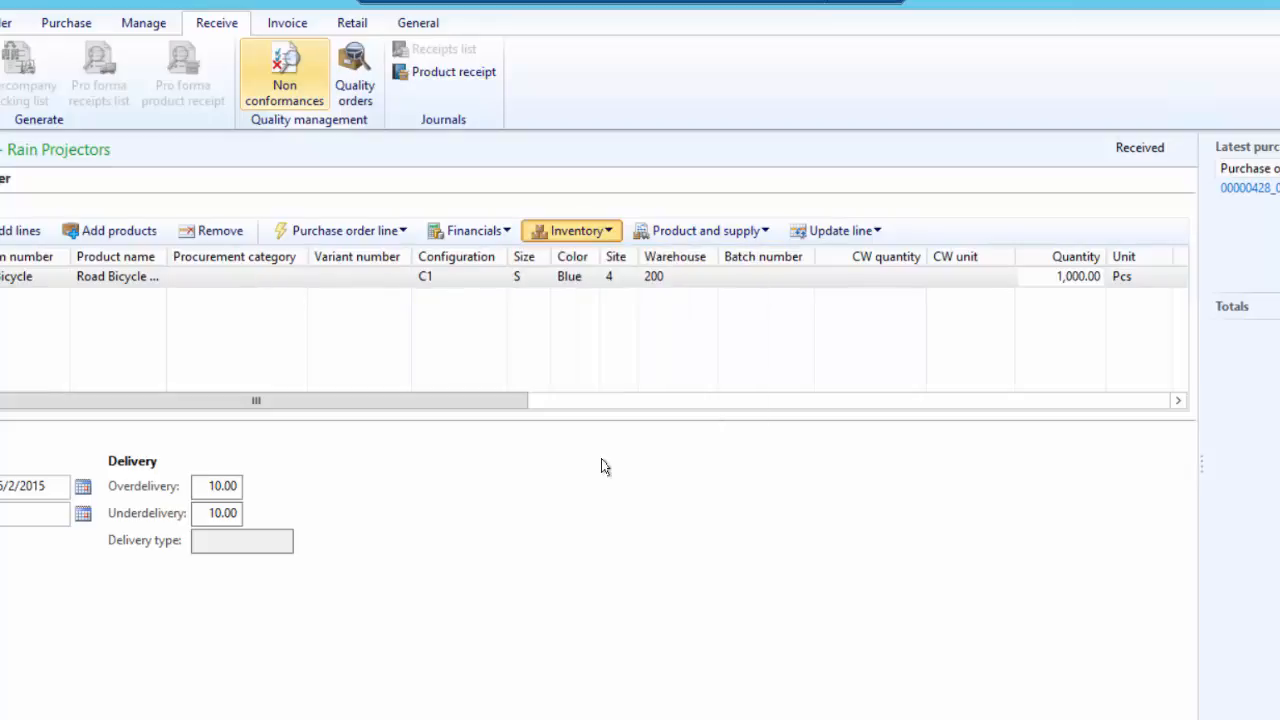
left_click(571, 230)
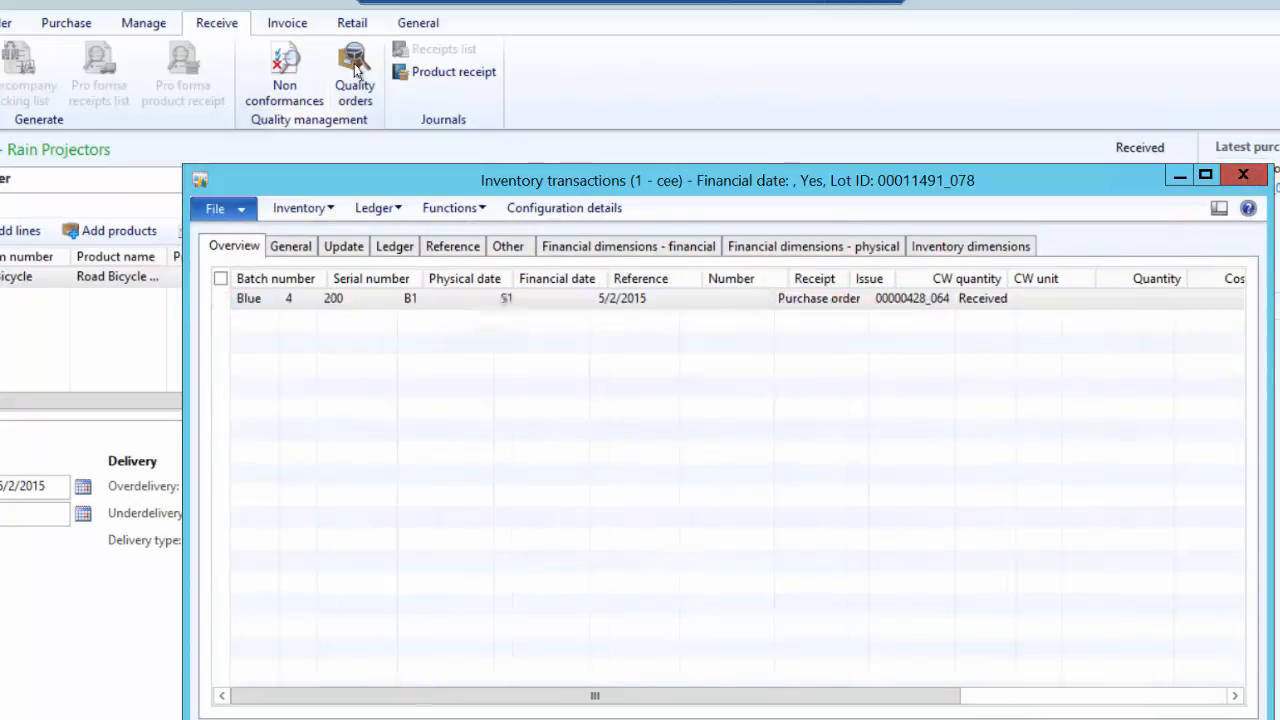
left_click(1243, 175)
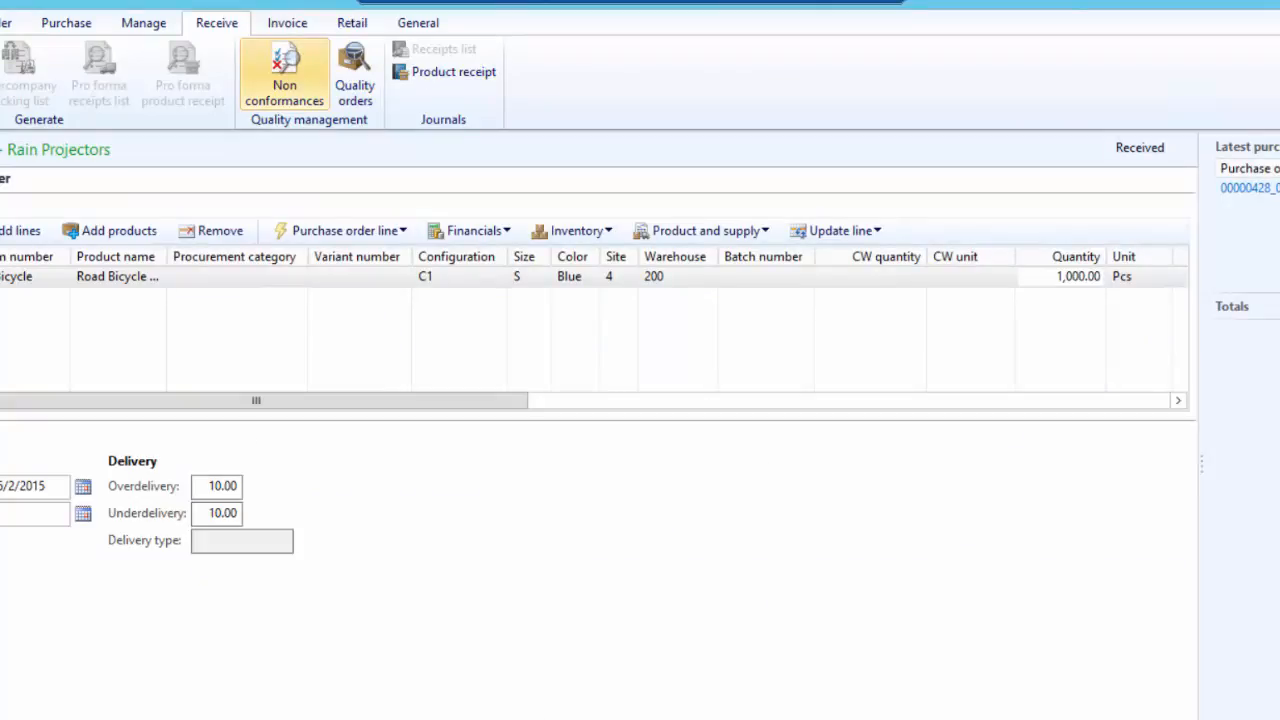
mouse_move(501, 360)
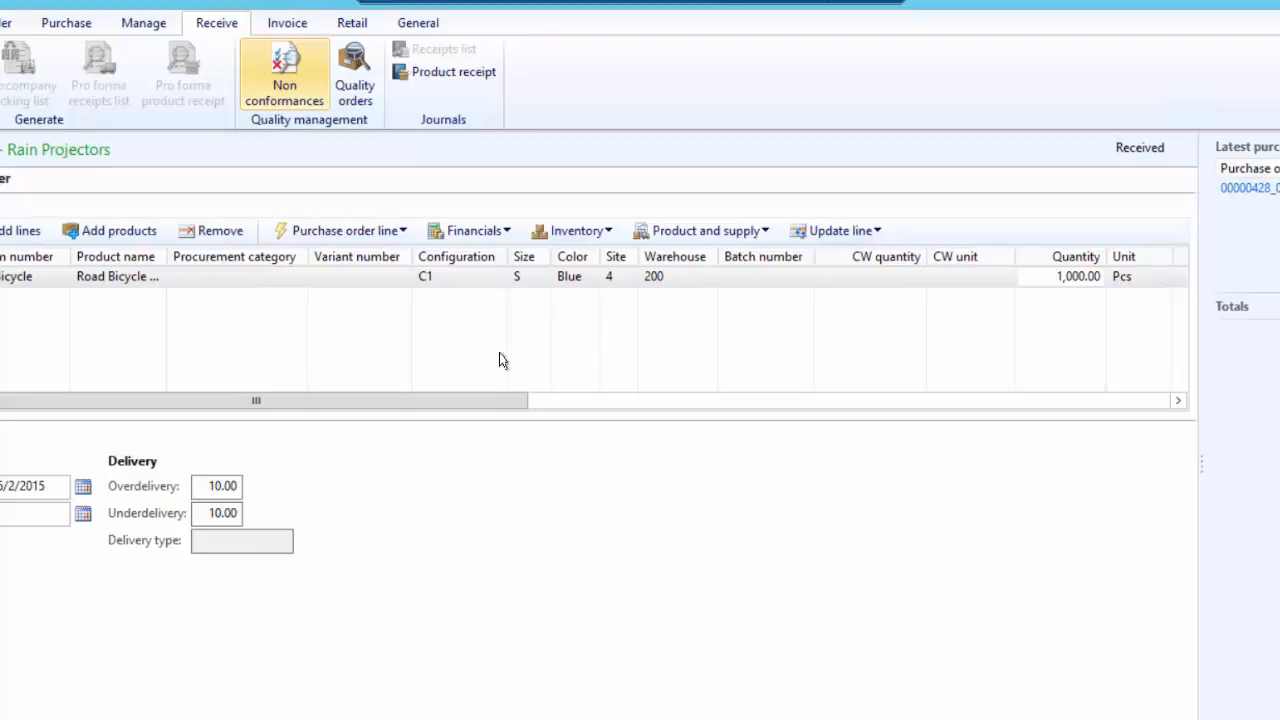